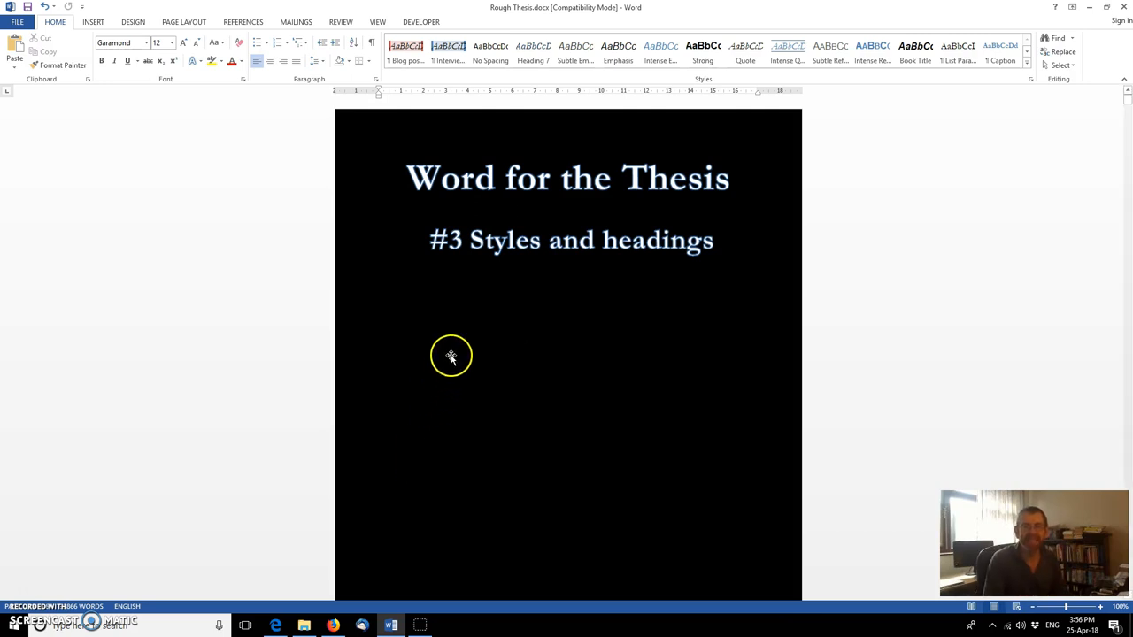
# Step: Turn on the Navigation Pane headings list and jump to chapter one's Introduction
pyautogui.click(376, 23)
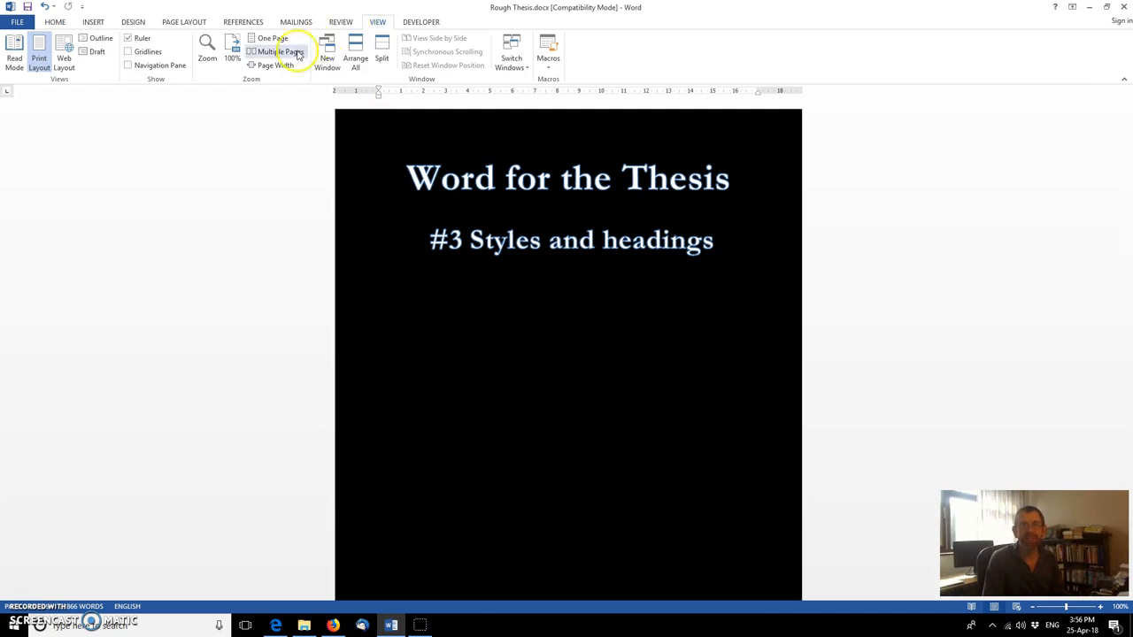
pyautogui.click(128, 65)
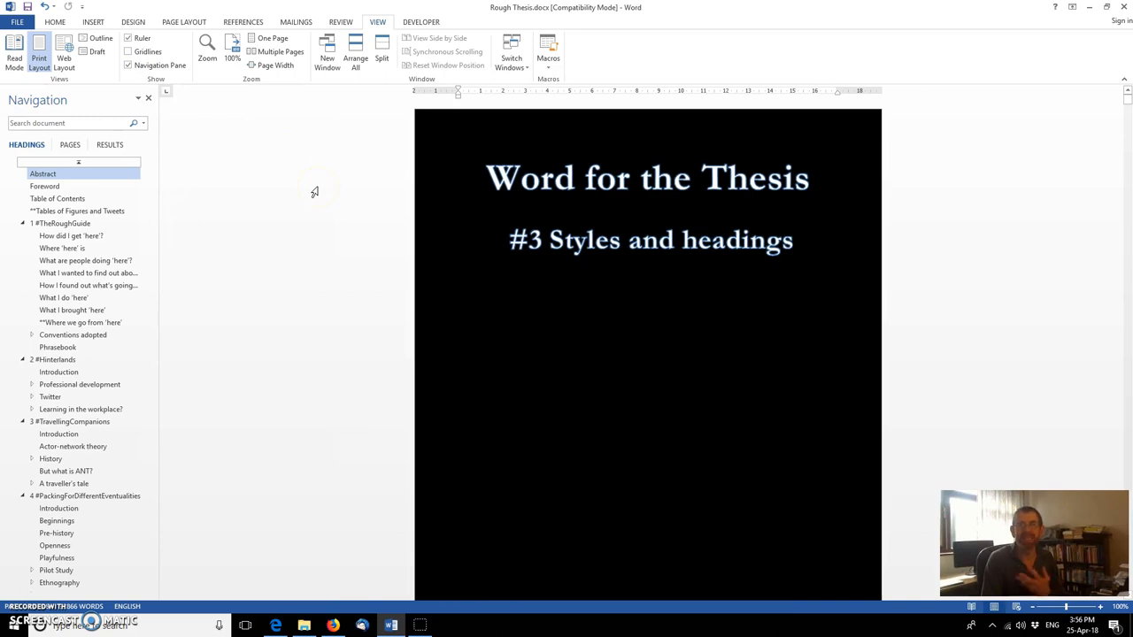
pyautogui.click(45, 186)
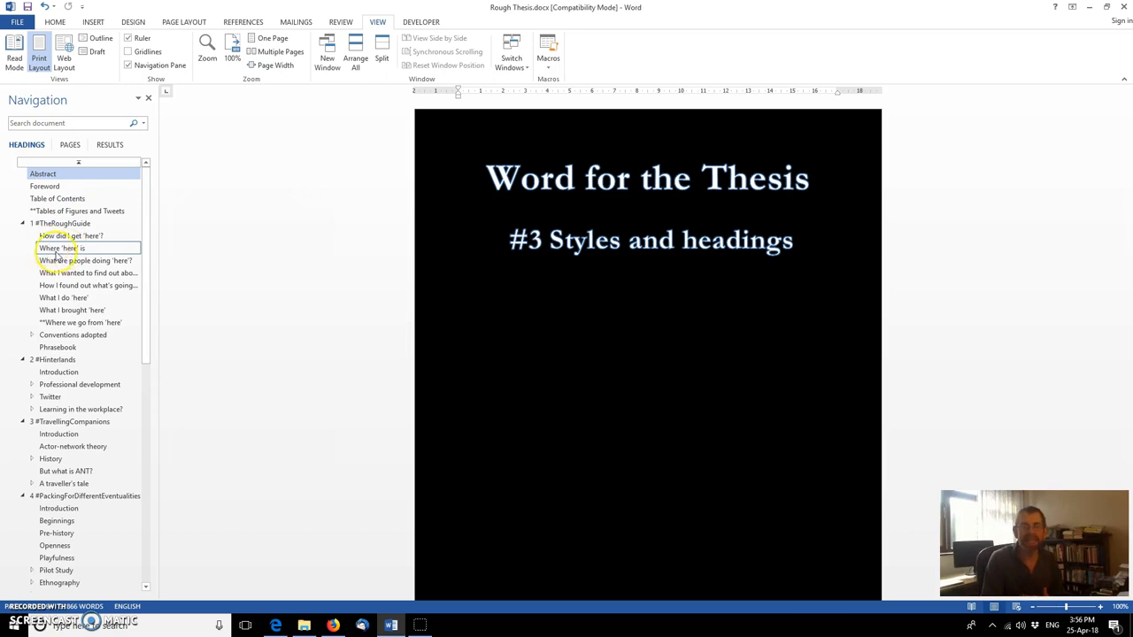
pyautogui.click(59, 372)
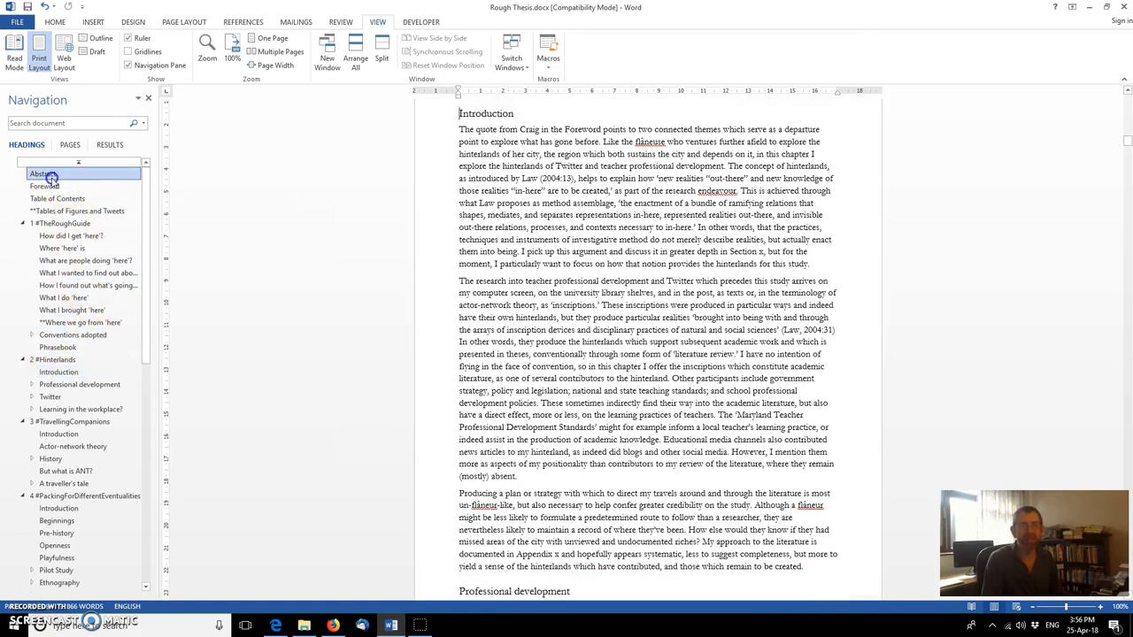
# Step: Jump to the Abstract section and place the cursor in its heading with Home formatting showing
pyautogui.click(43, 173)
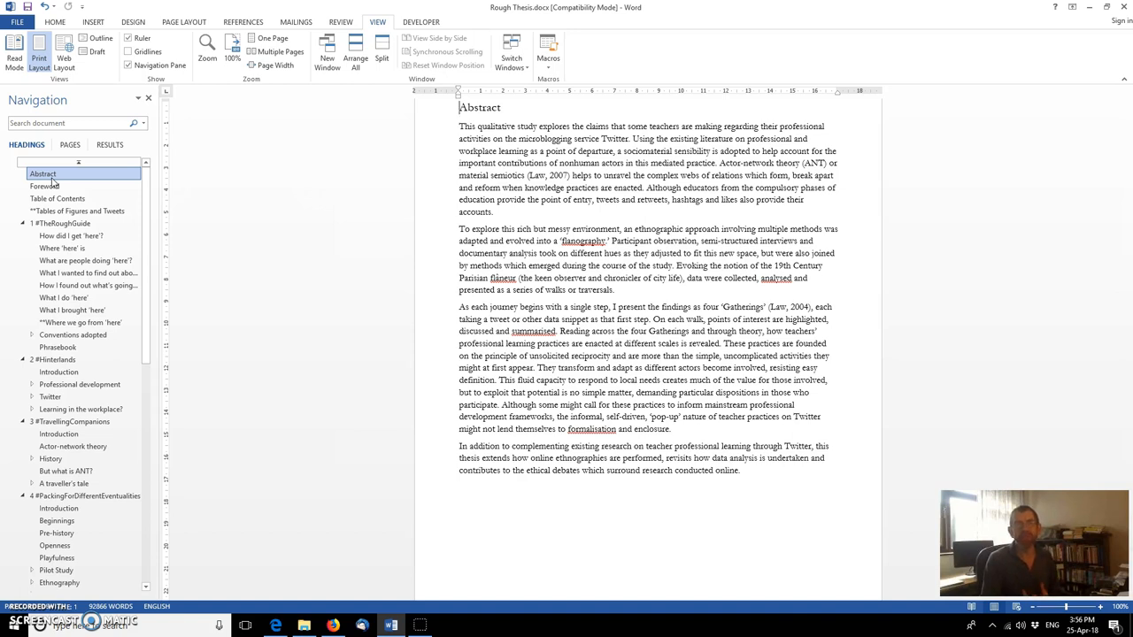
pyautogui.click(55, 23)
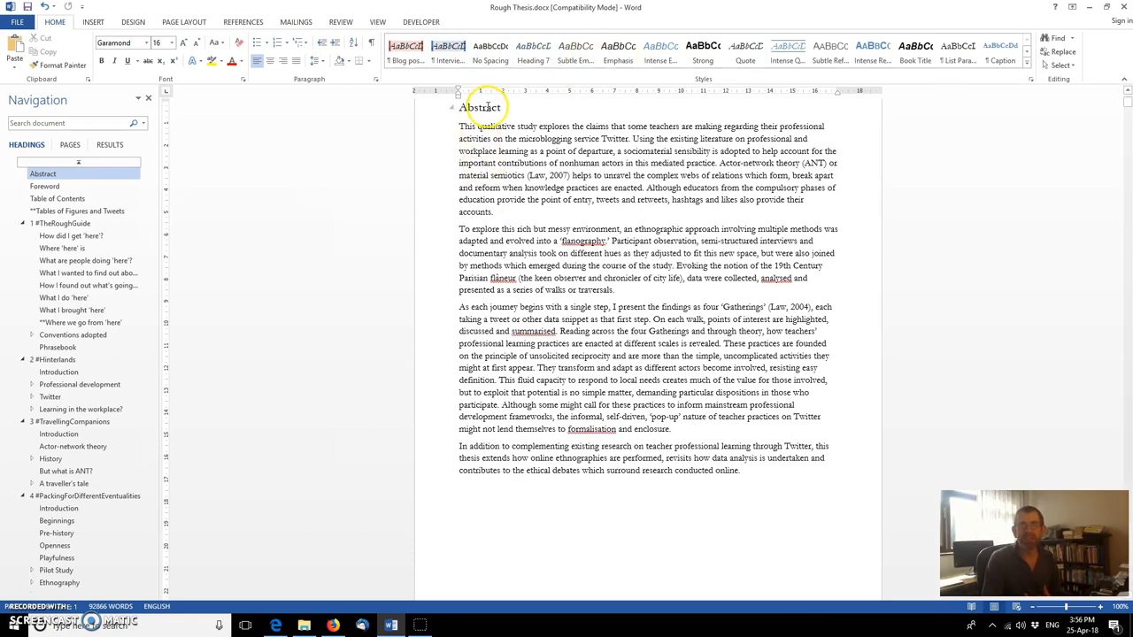
pyautogui.click(44, 186)
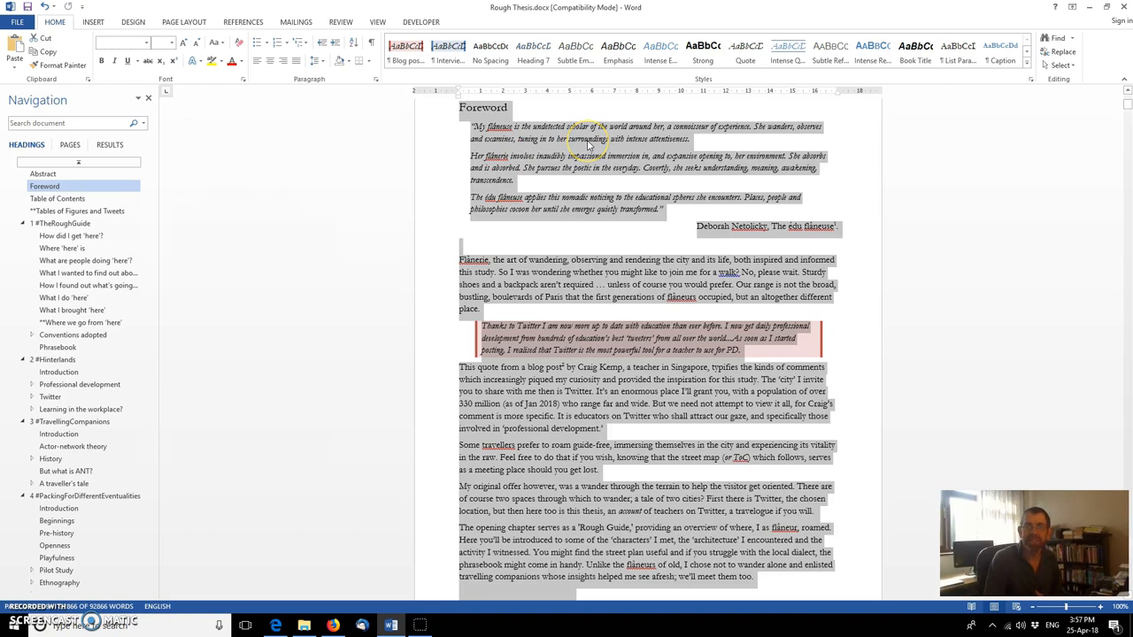
pyautogui.moveTo(587, 141)
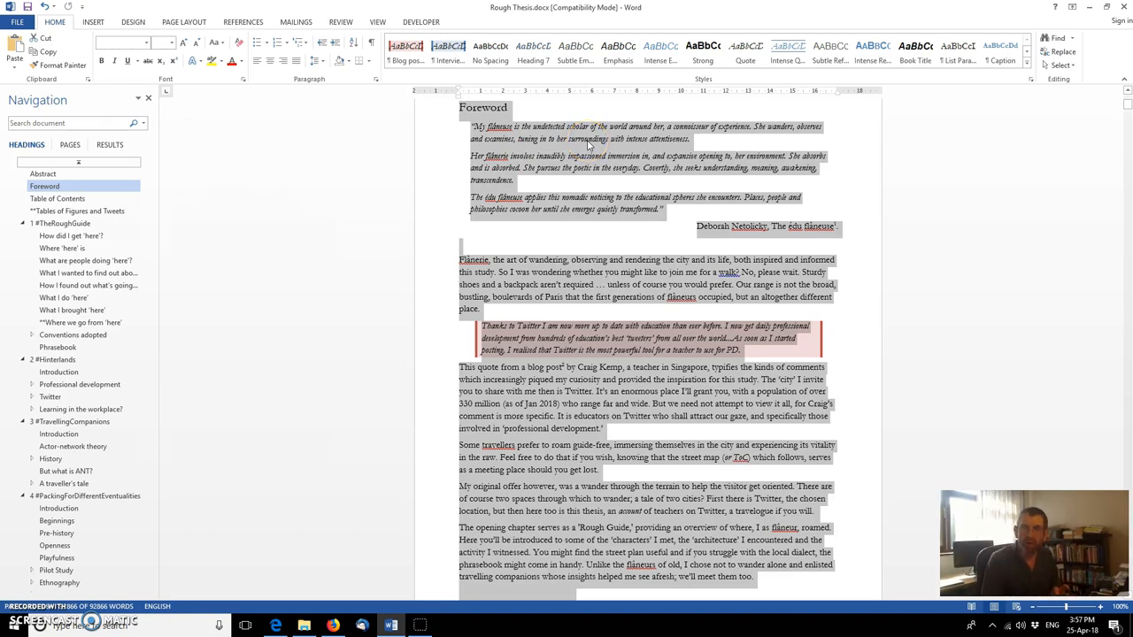
pyautogui.moveTo(982, 115)
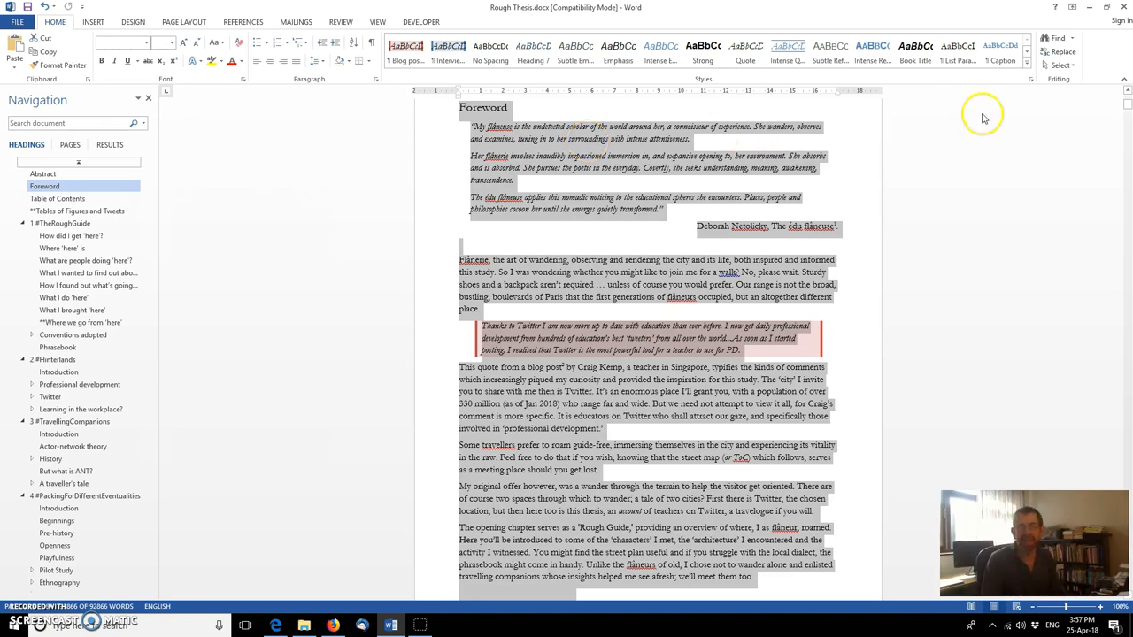
pyautogui.moveTo(812, 94)
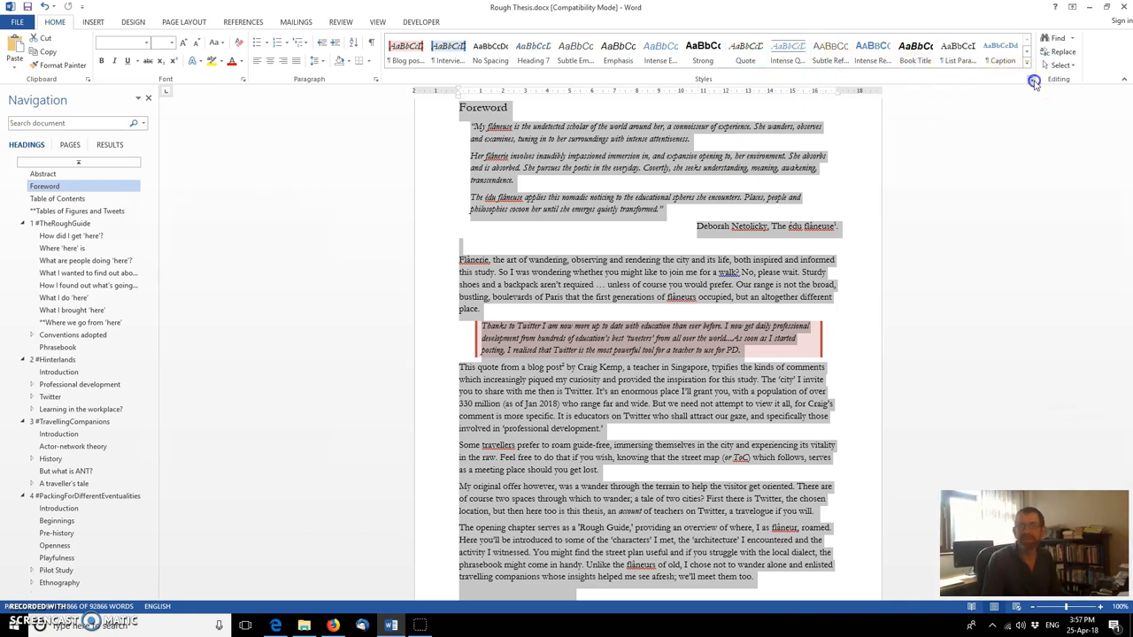
# Step: Open the full Styles pane and scroll through the thesis, now all plain Normal text
pyautogui.click(1029, 78)
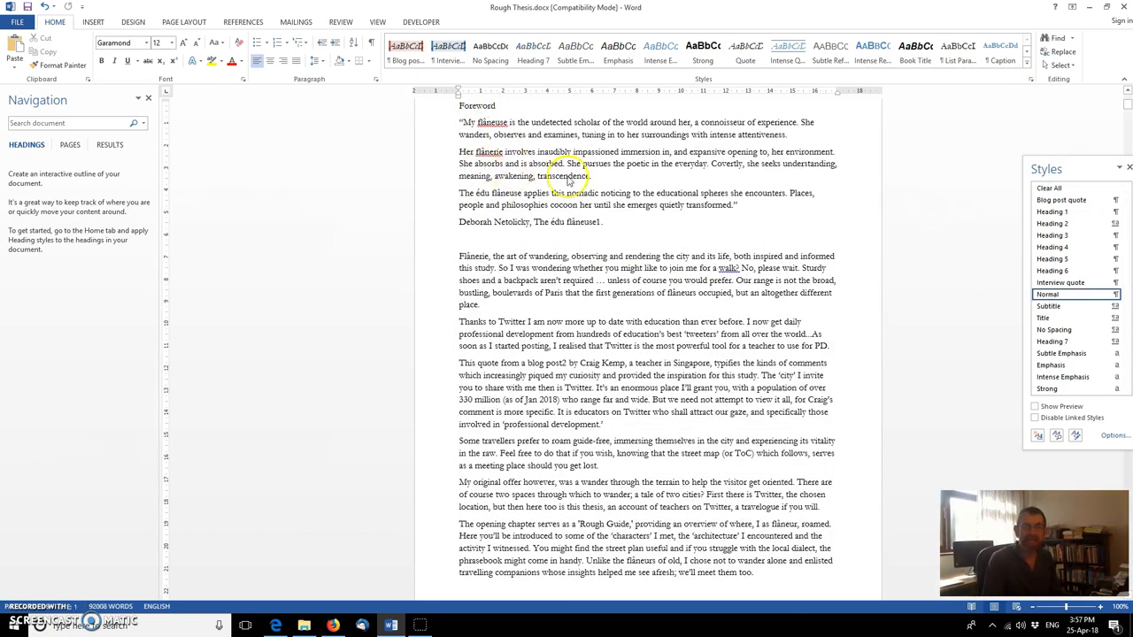
pyautogui.scroll(-3)
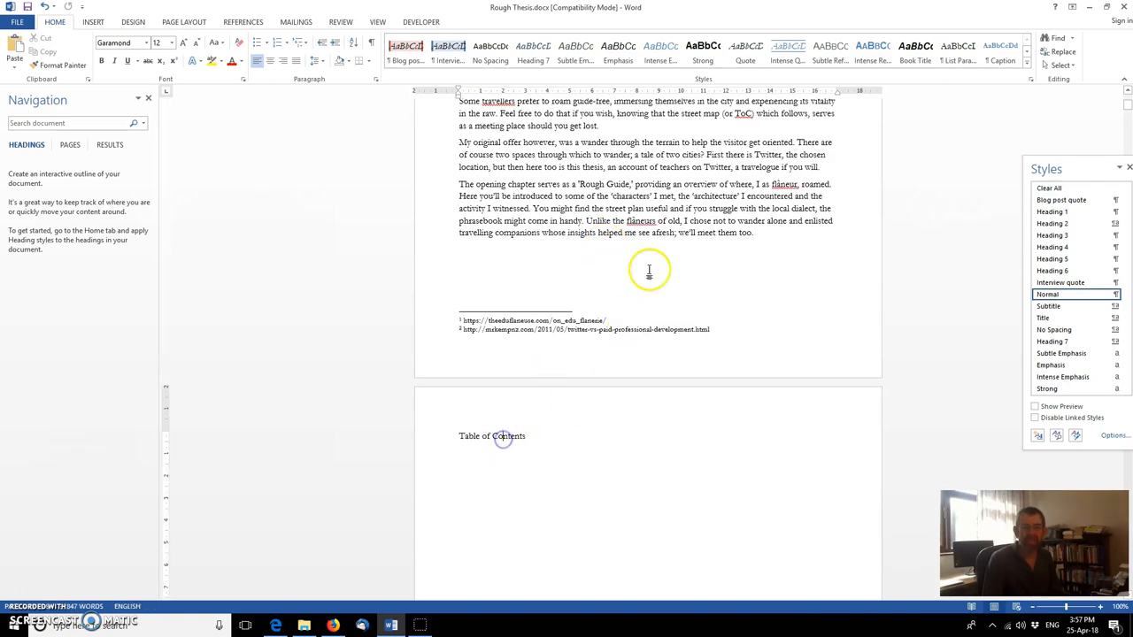
pyautogui.scroll(-3)
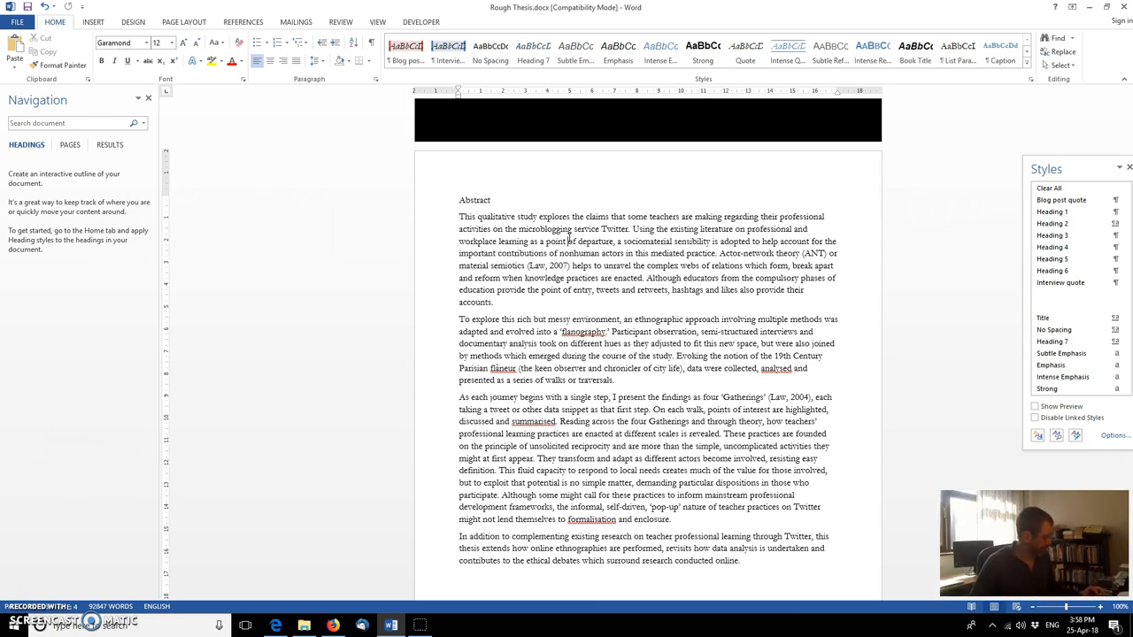
pyautogui.press('ctrl+a')
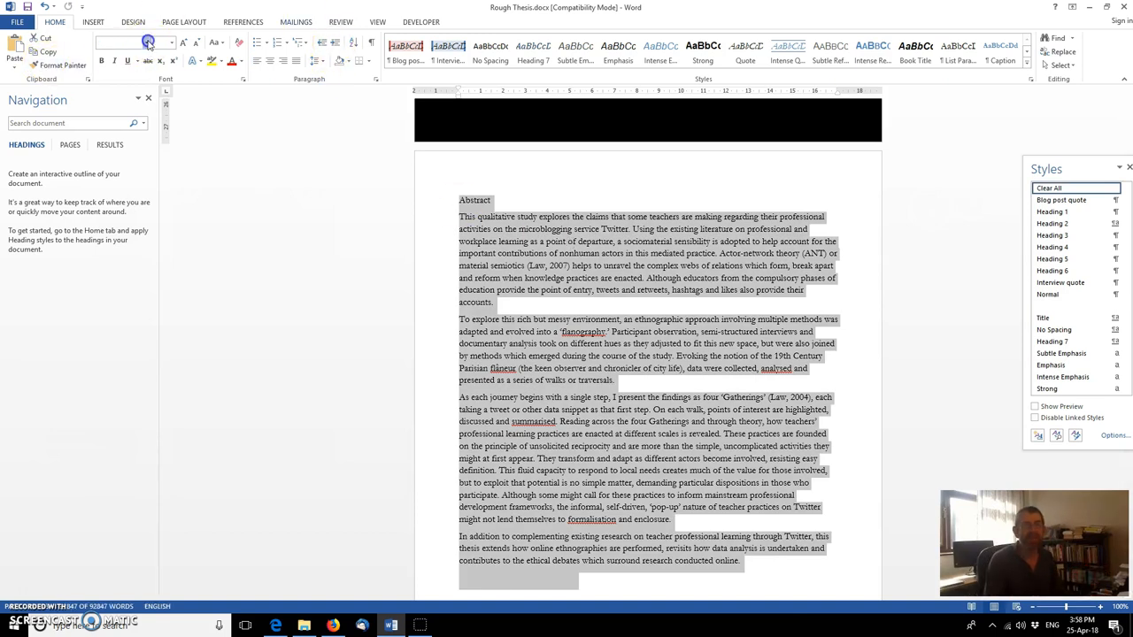
pyautogui.click(148, 43)
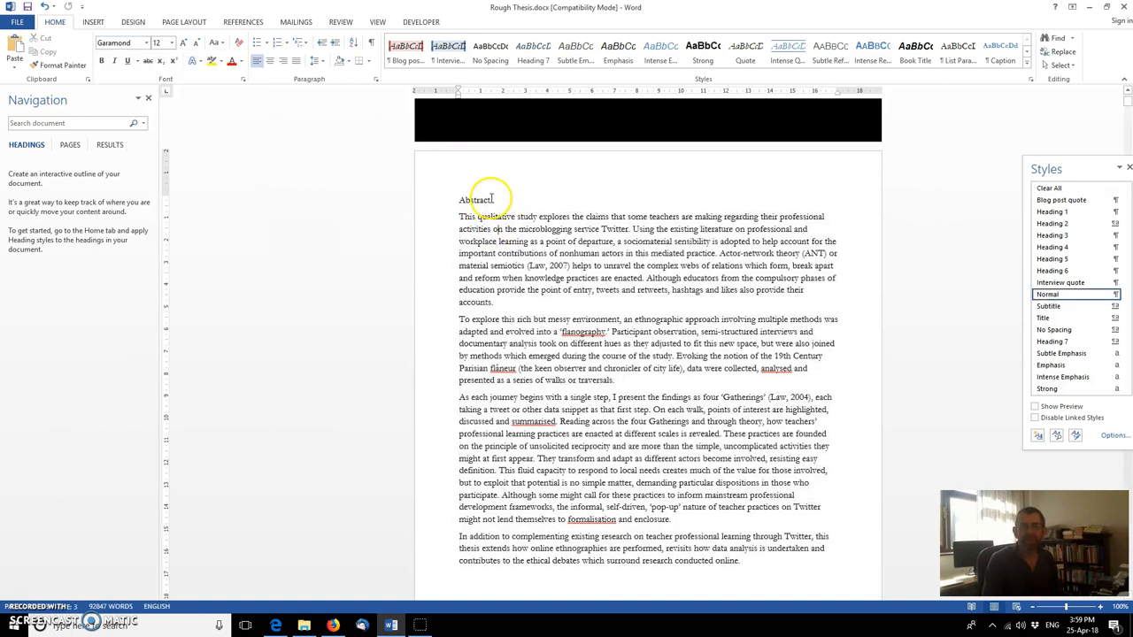
pyautogui.click(488, 200)
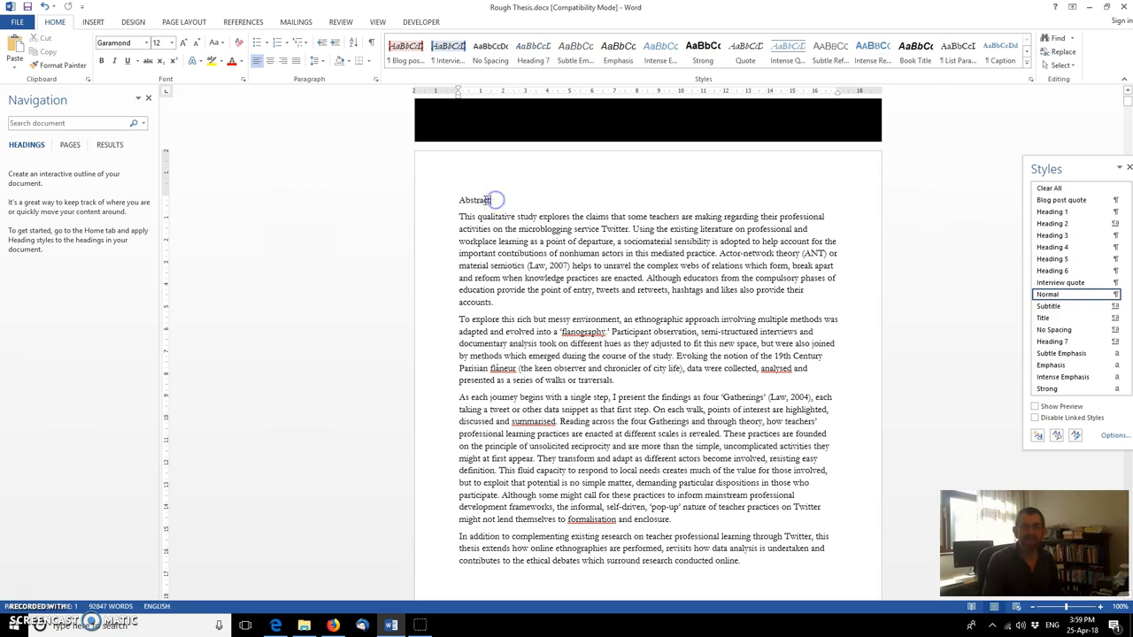
pyautogui.doubleClick(475, 199)
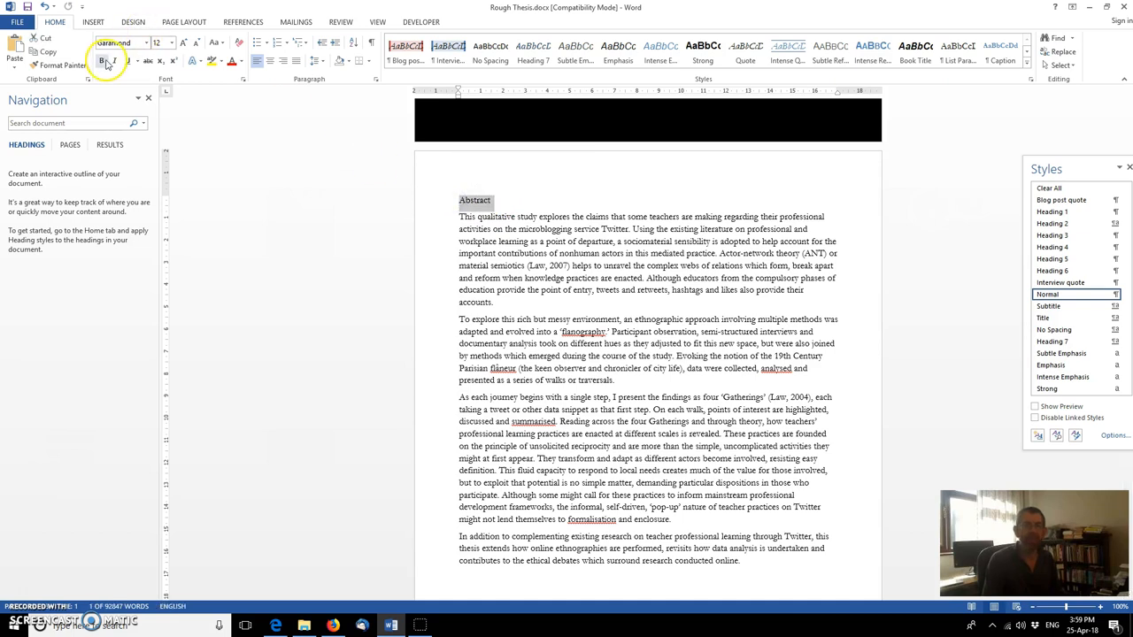
pyautogui.click(169, 43)
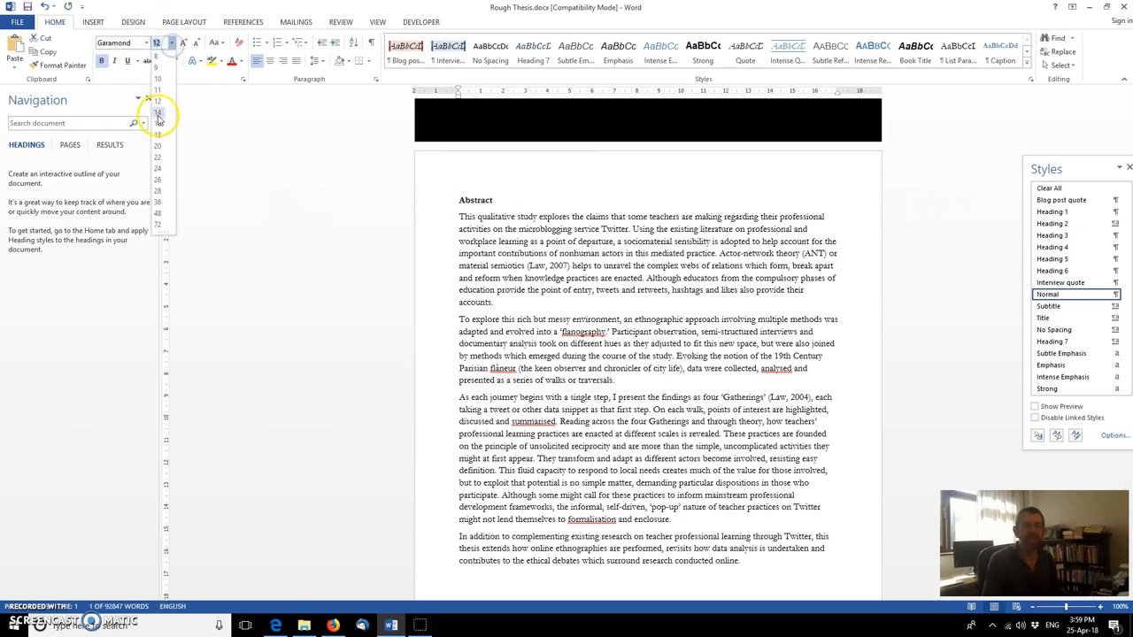
pyautogui.click(157, 123)
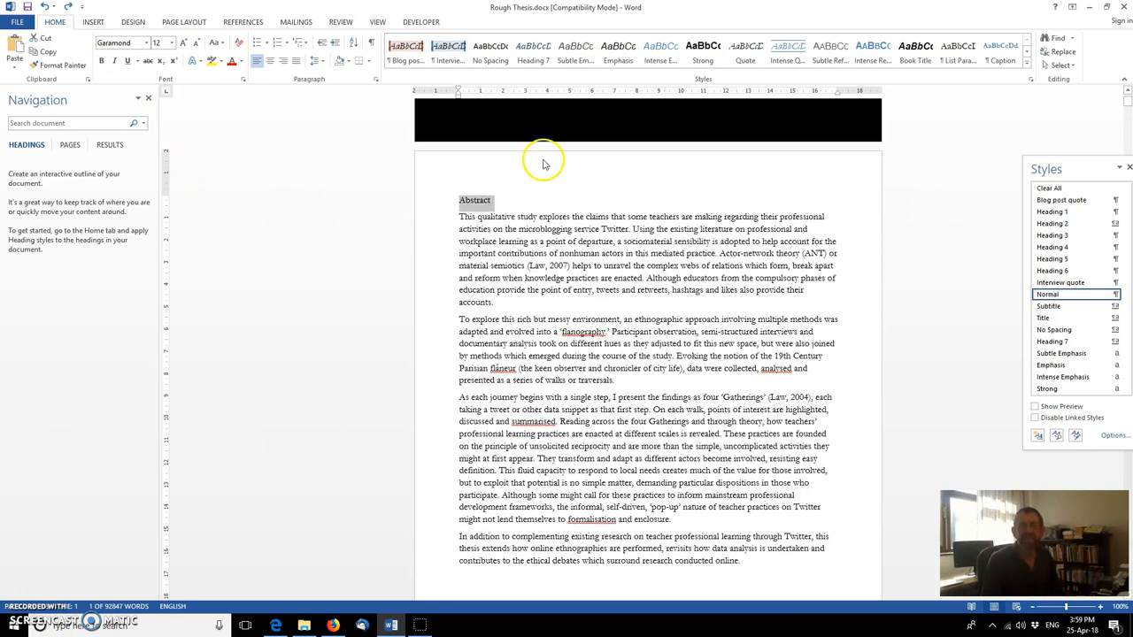
pyautogui.moveTo(540, 177)
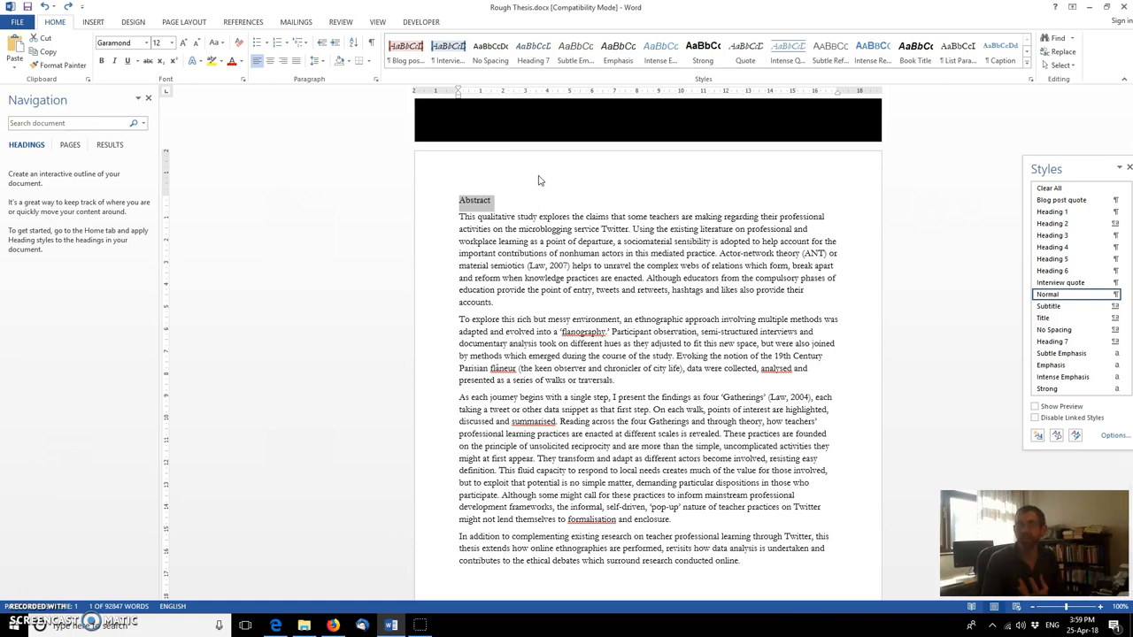
pyautogui.moveTo(525, 195)
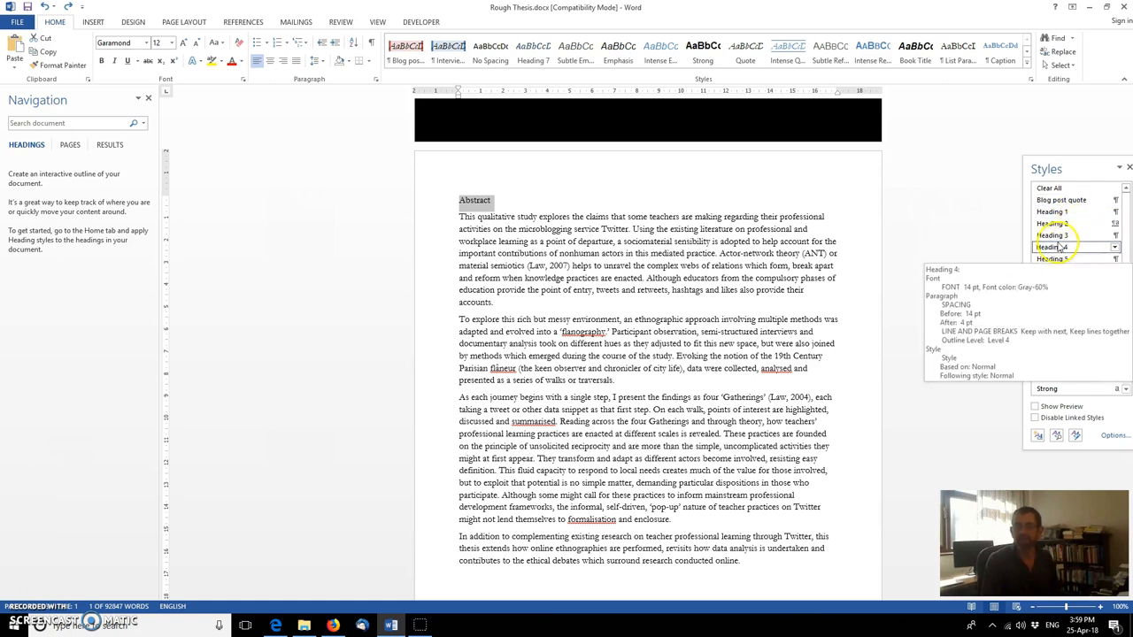
# Step: Apply Heading 3 to the Abstract and Foreword titles and revisit Abstract
pyautogui.click(1053, 235)
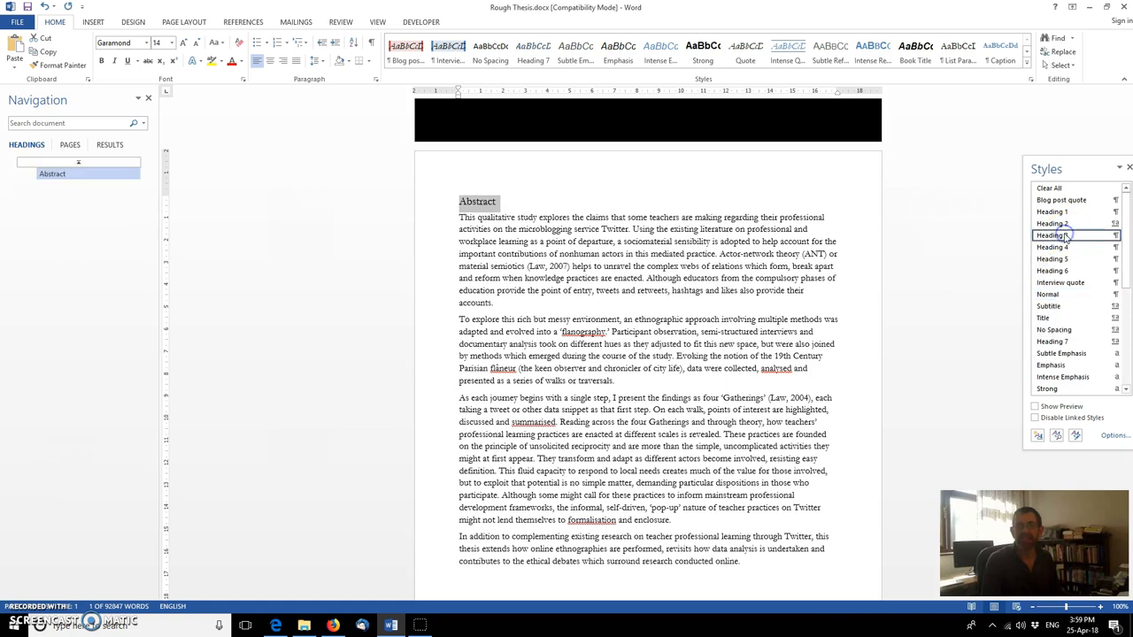
pyautogui.moveTo(148, 161)
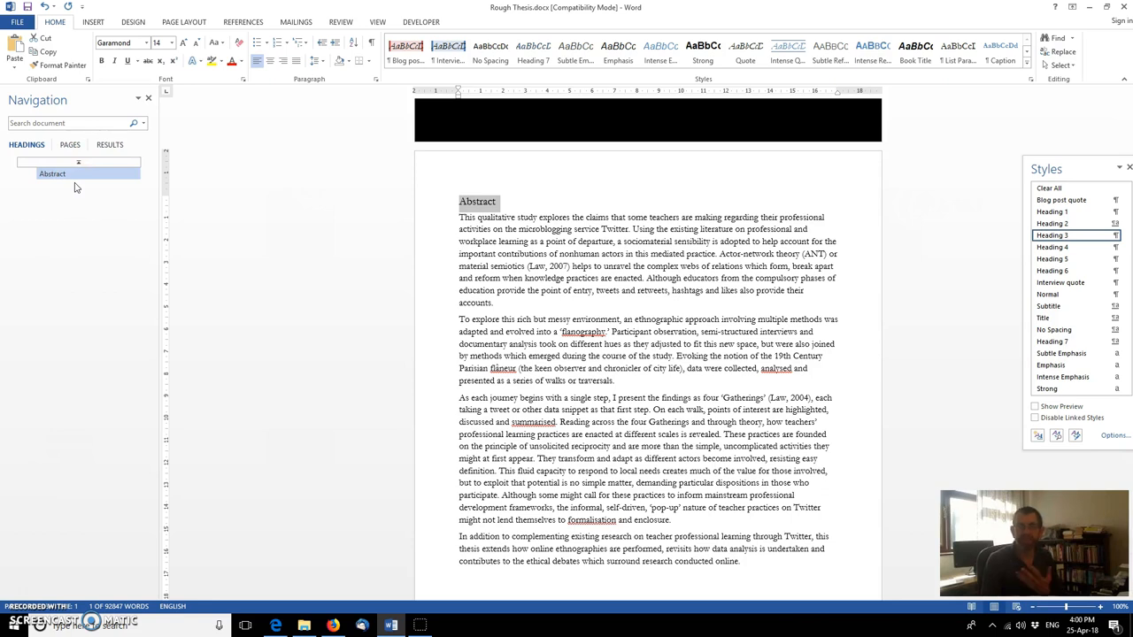
pyautogui.scroll(-3)
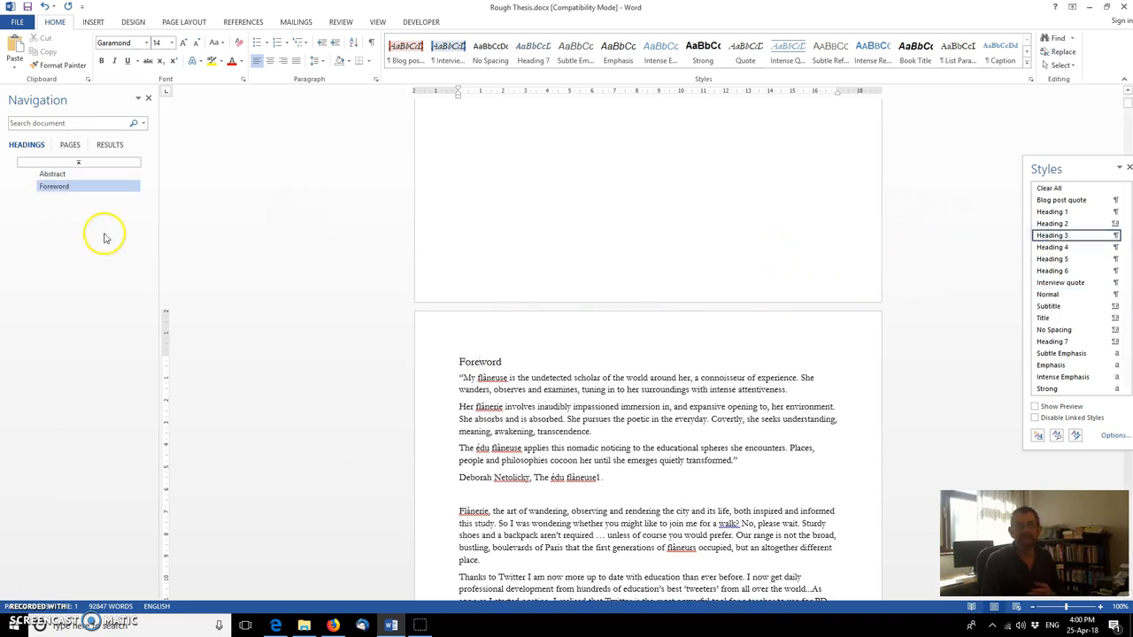
pyautogui.click(53, 186)
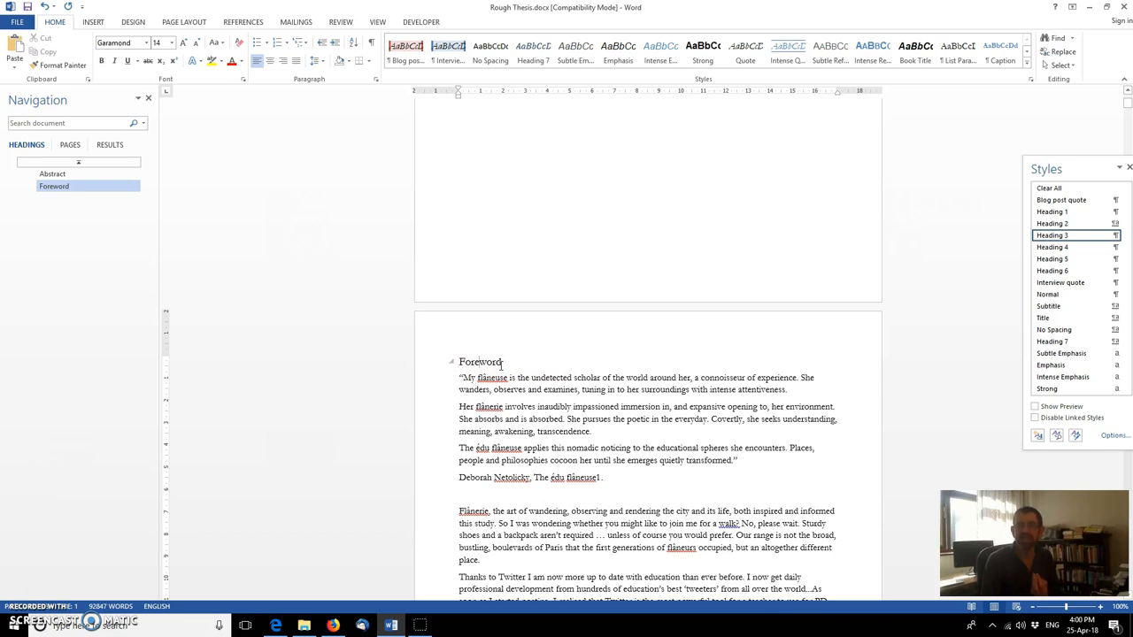
pyautogui.click(52, 174)
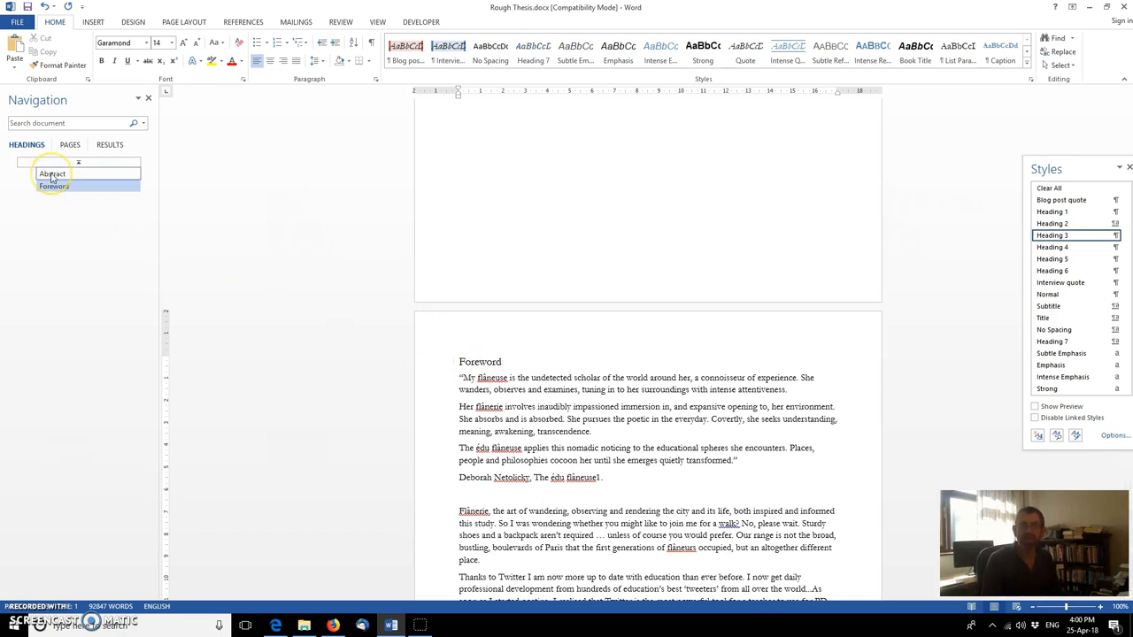
pyautogui.click(52, 173)
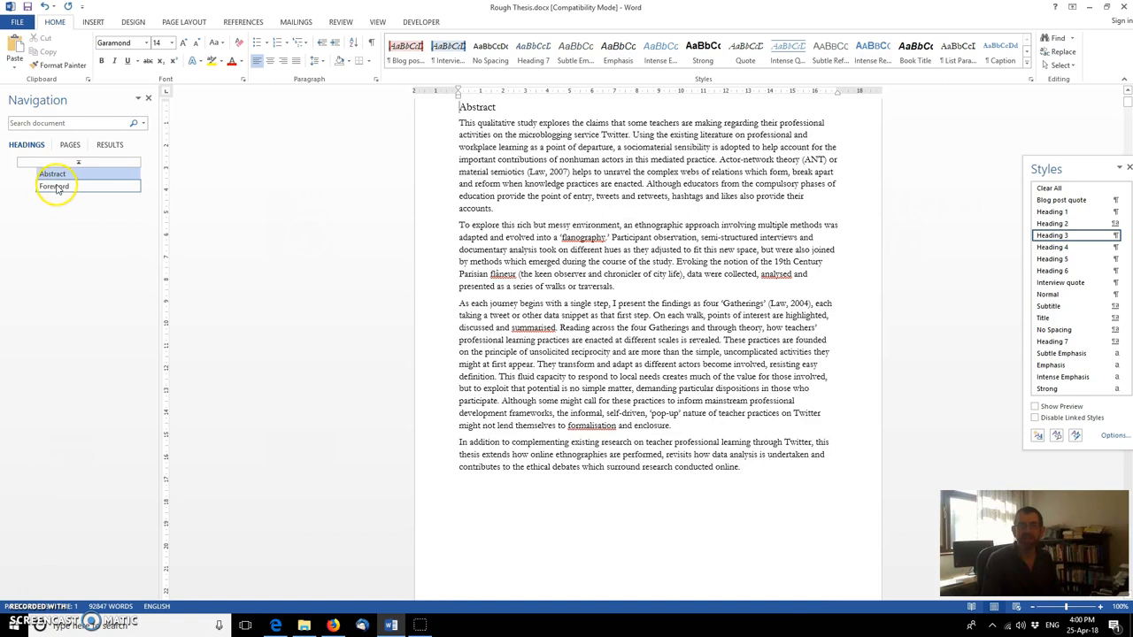
# Step: Make the Abstract title a Heading 2 to match Foreword
pyautogui.click(54, 187)
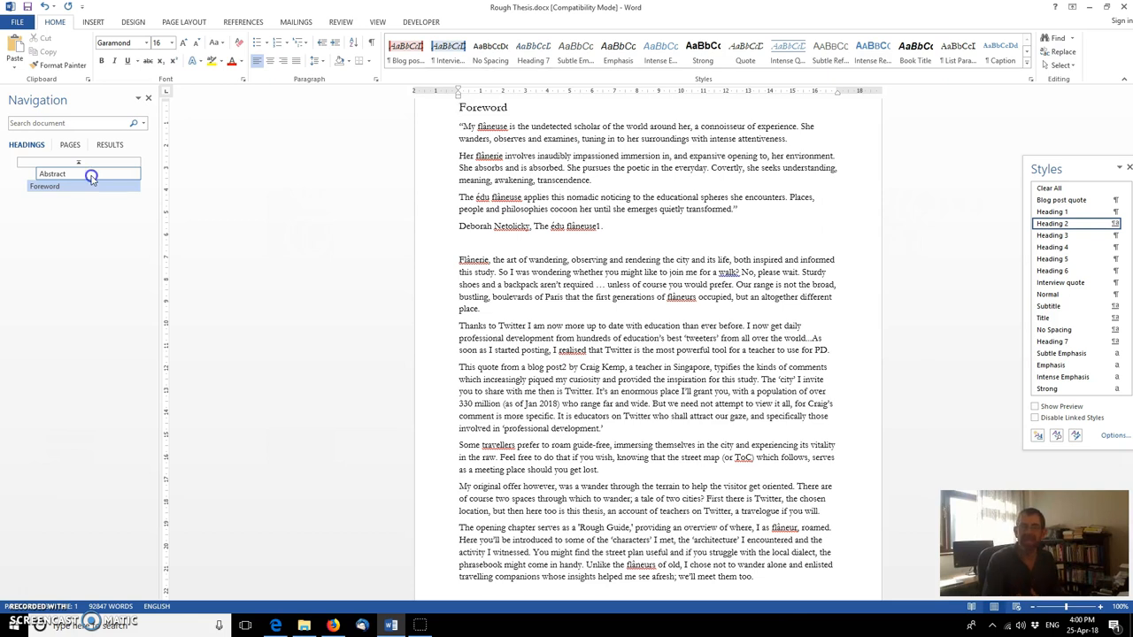
pyautogui.click(53, 173)
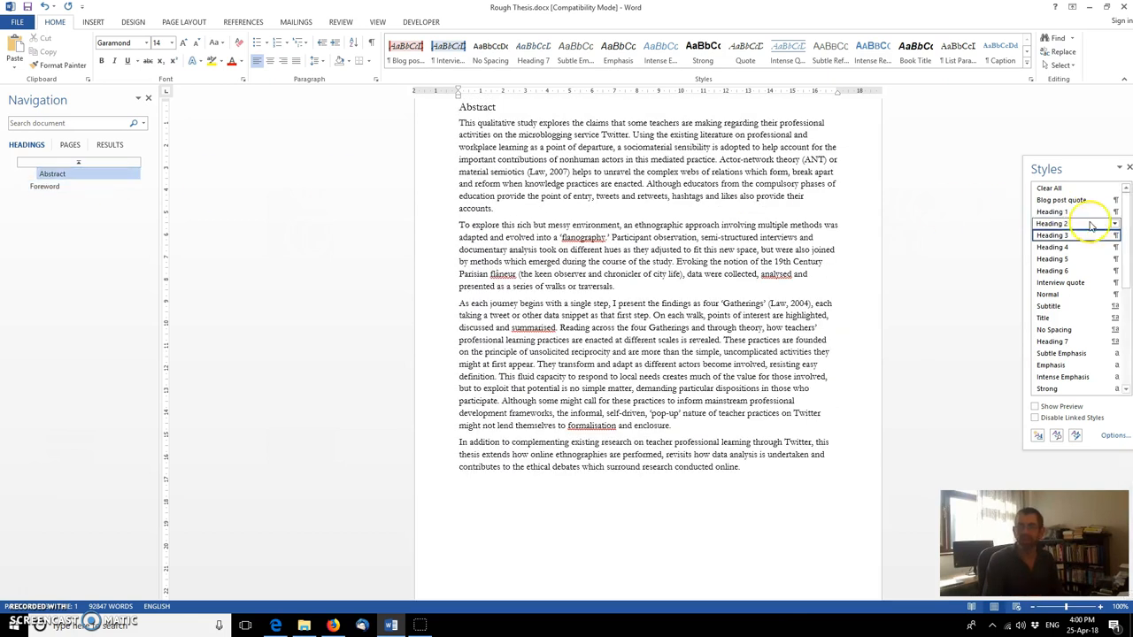
pyautogui.click(1051, 223)
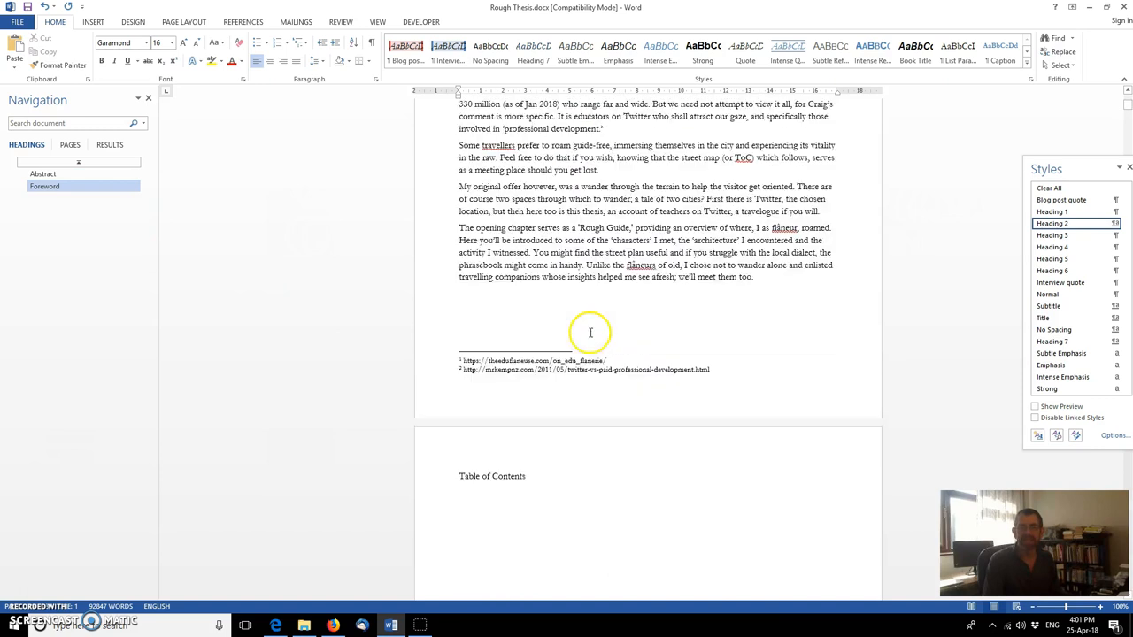
pyautogui.scroll(-3)
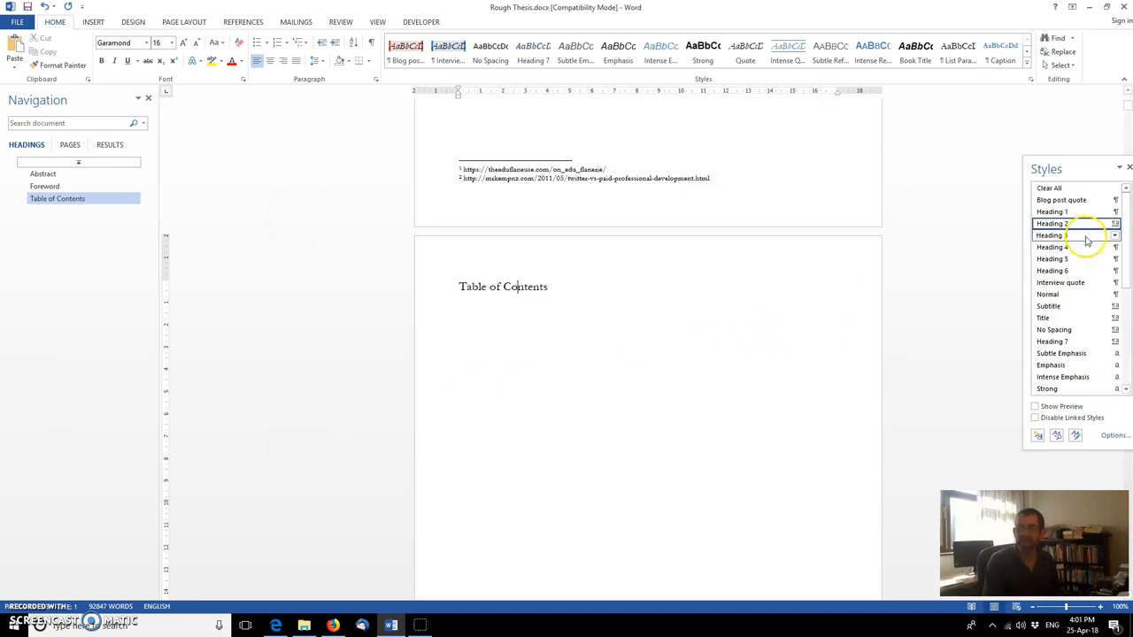
pyautogui.moveTo(1063, 236)
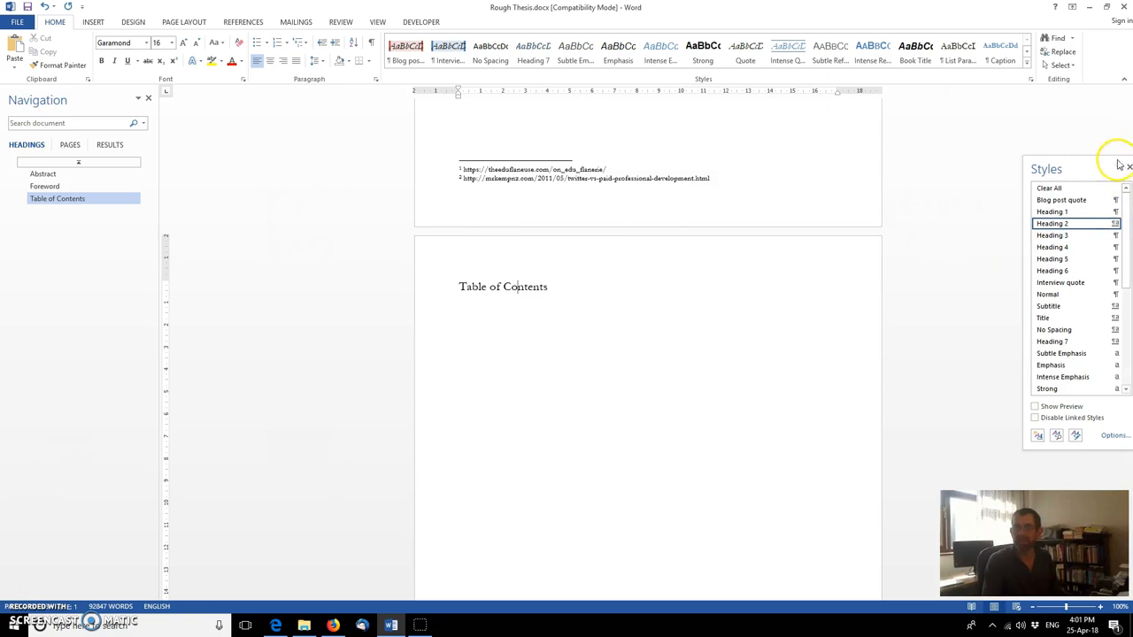
pyautogui.moveTo(1054, 224)
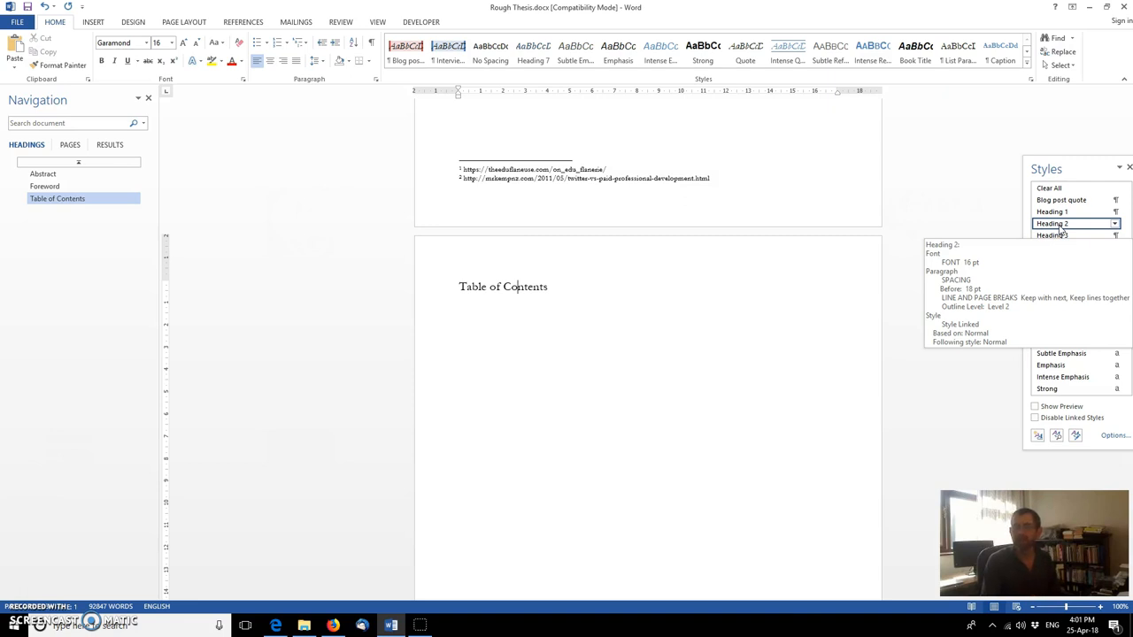
# Step: Modify the Heading 2 style definition so its font is Arial
pyautogui.click(1115, 223)
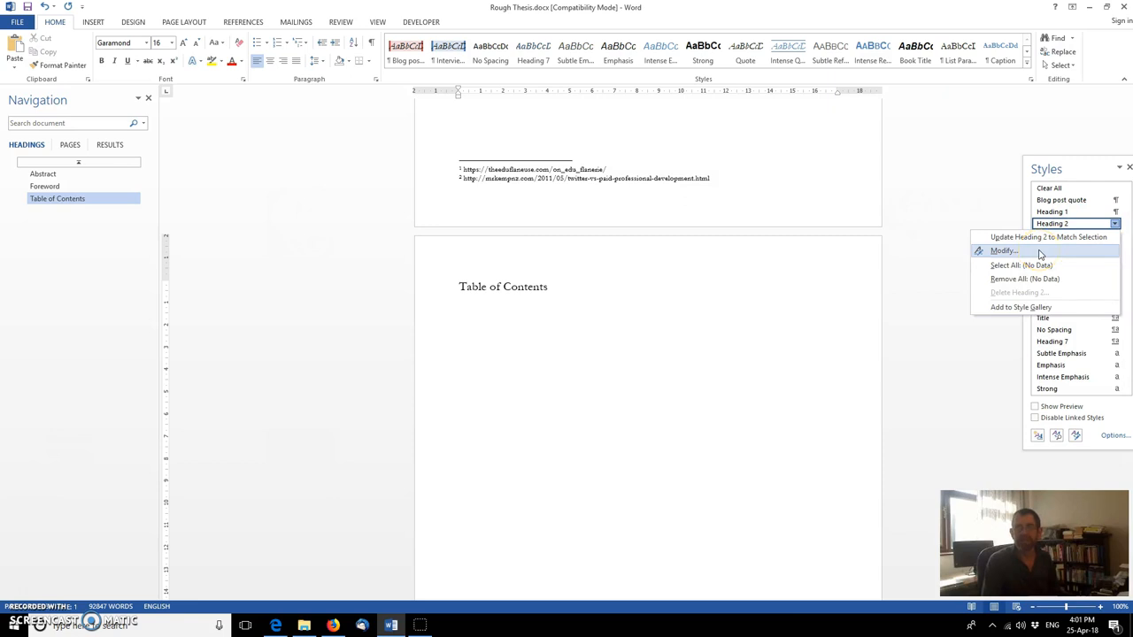
pyautogui.click(1001, 250)
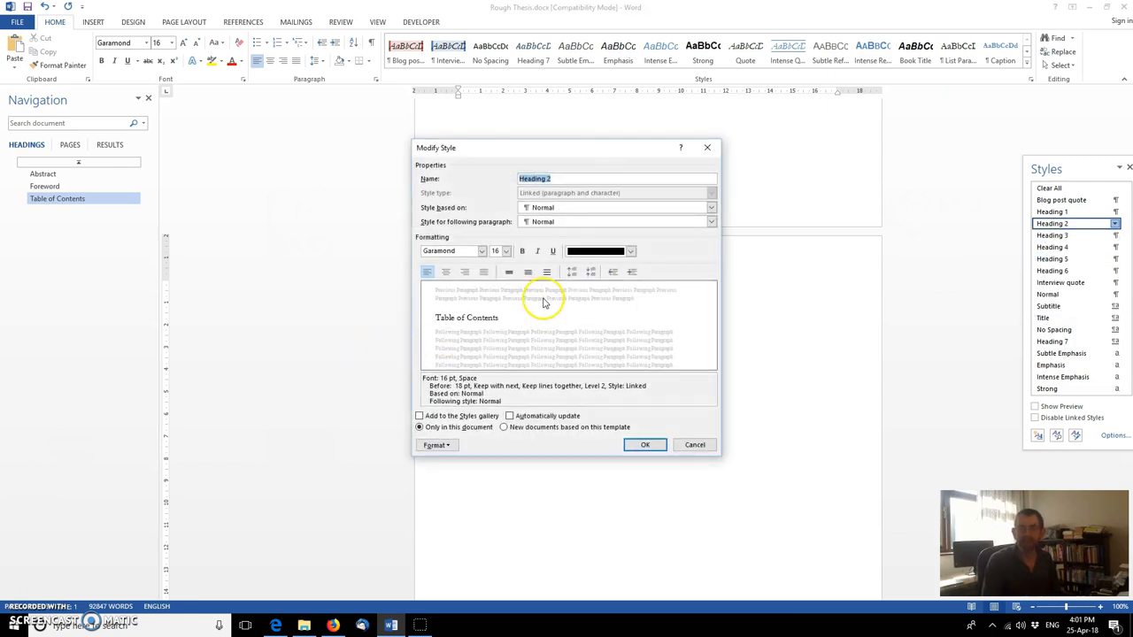
pyautogui.moveTo(518, 345)
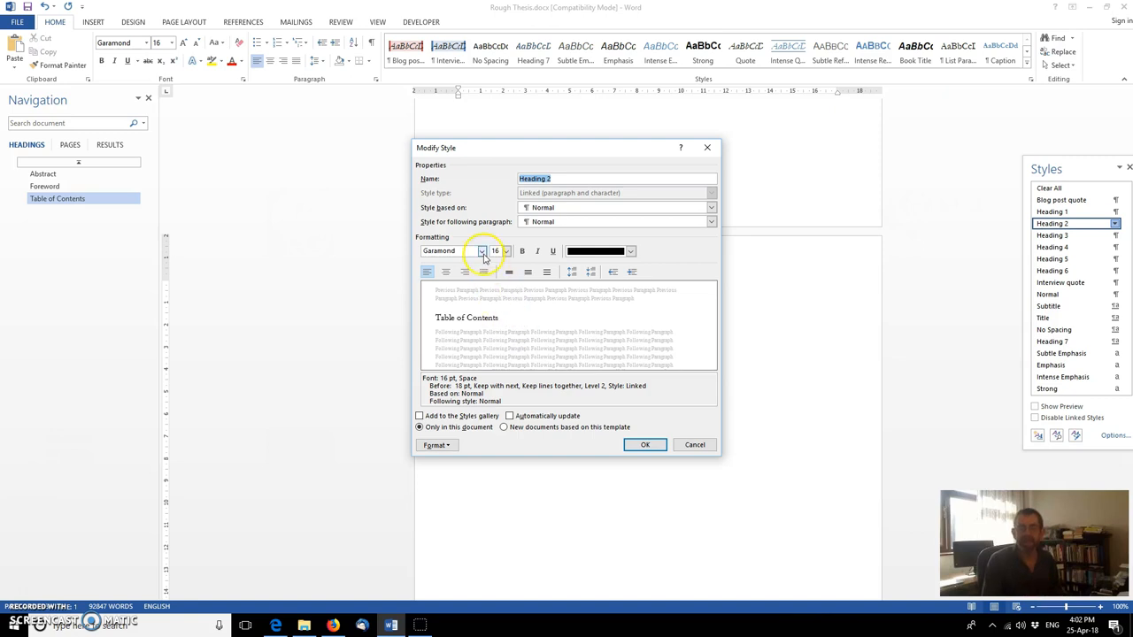
pyautogui.click(482, 251)
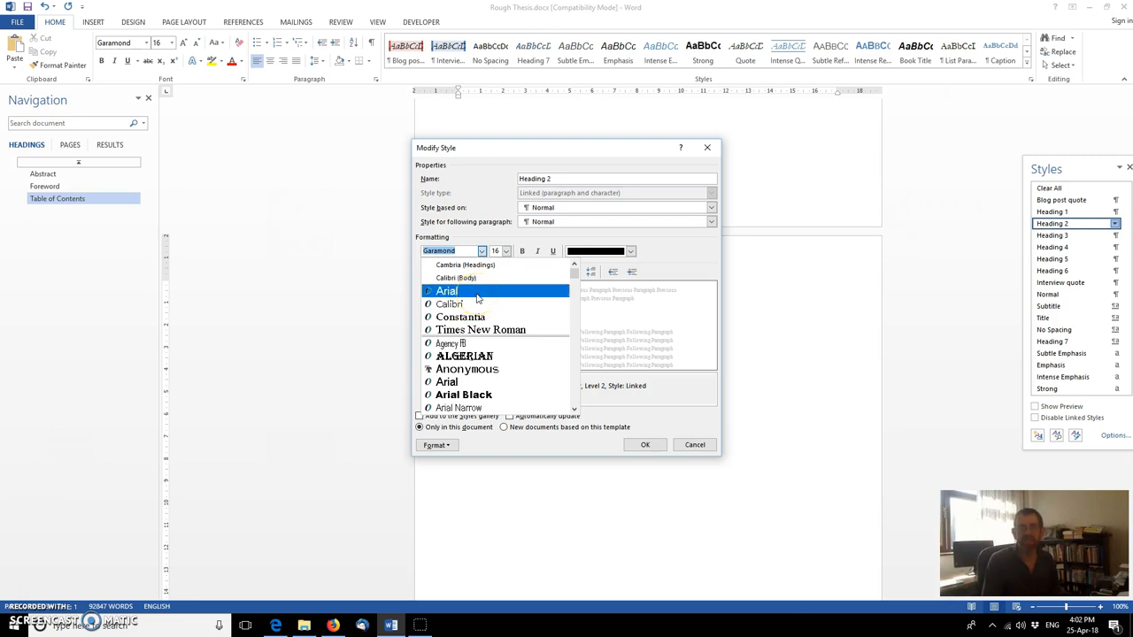
pyautogui.click(446, 291)
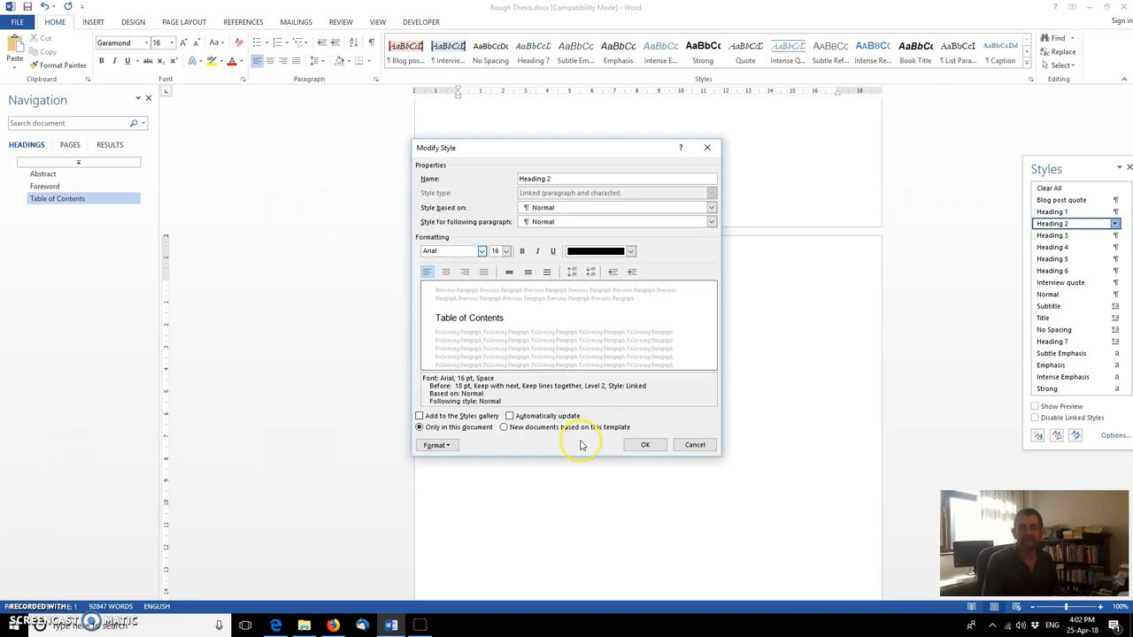
pyautogui.moveTo(495, 286)
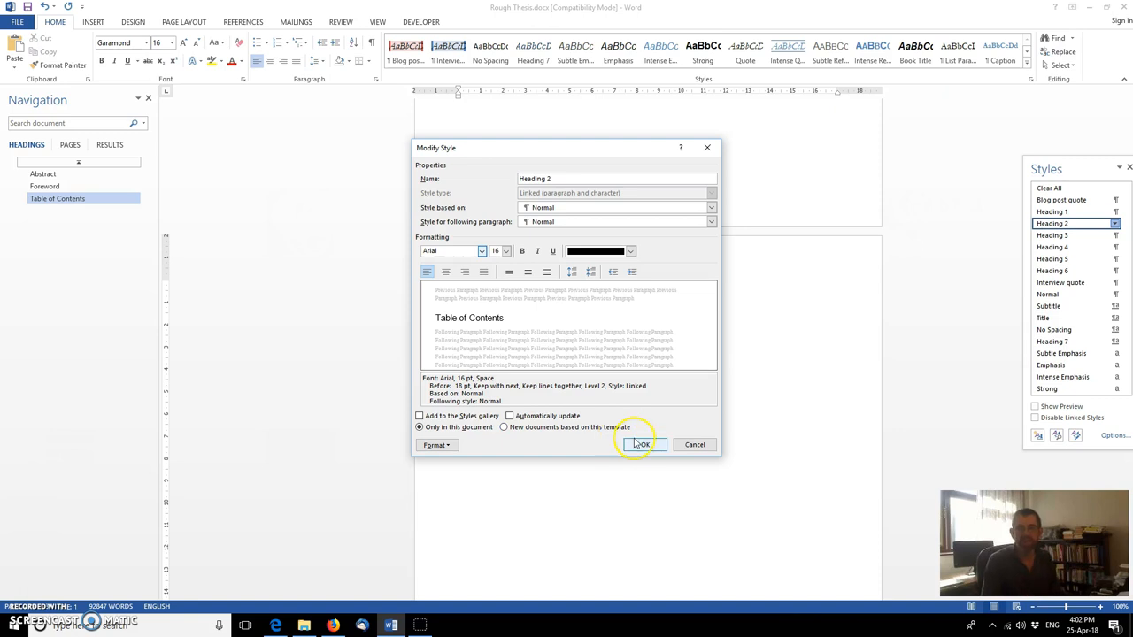
pyautogui.click(642, 444)
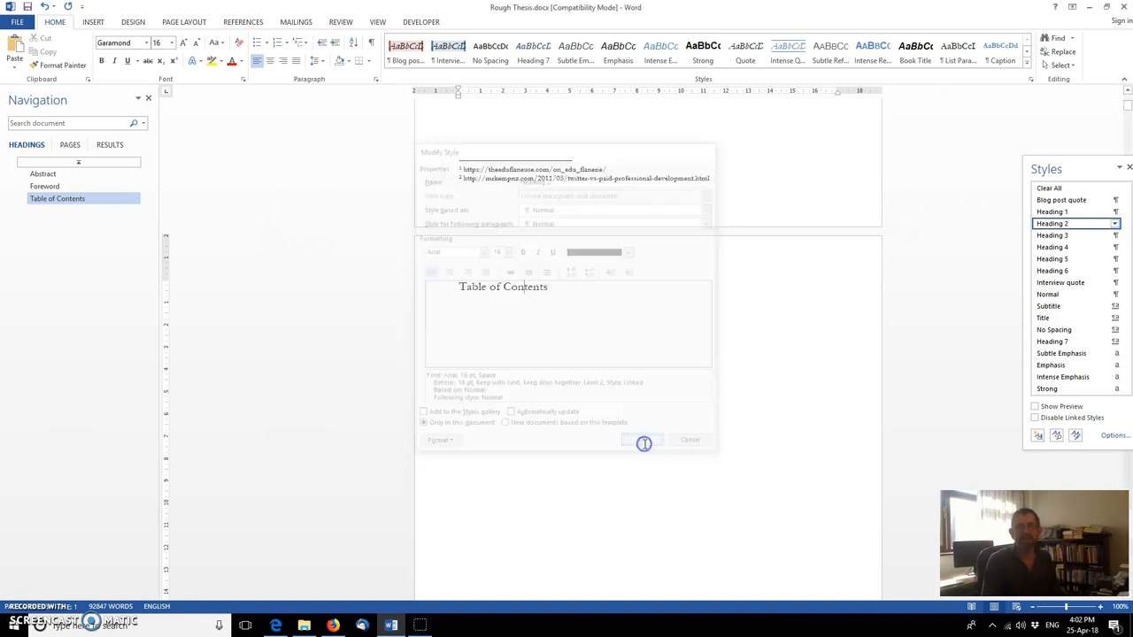
# Step: View the Arial Foreword and Table of Contents headings, then show page thumbnails
pyautogui.click(644, 440)
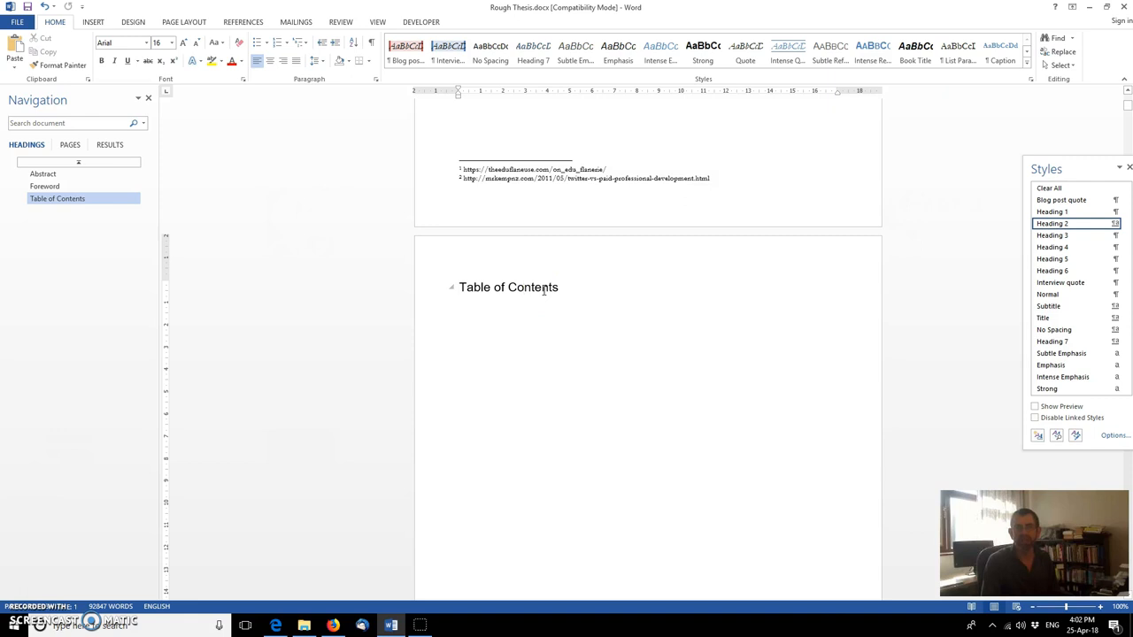
pyautogui.click(44, 186)
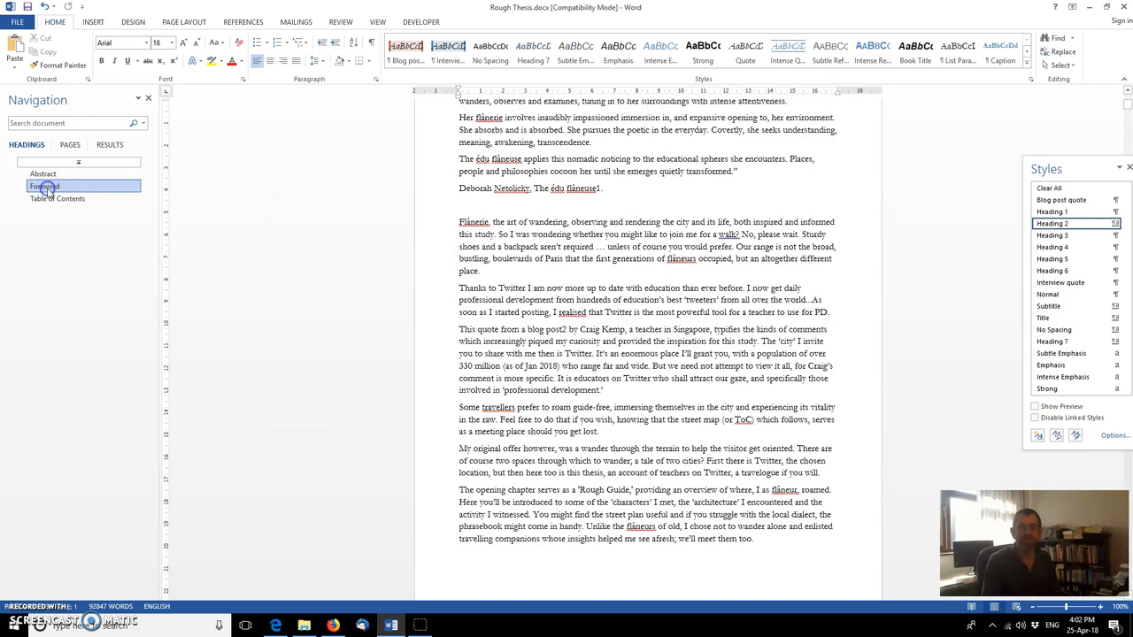
pyautogui.click(44, 187)
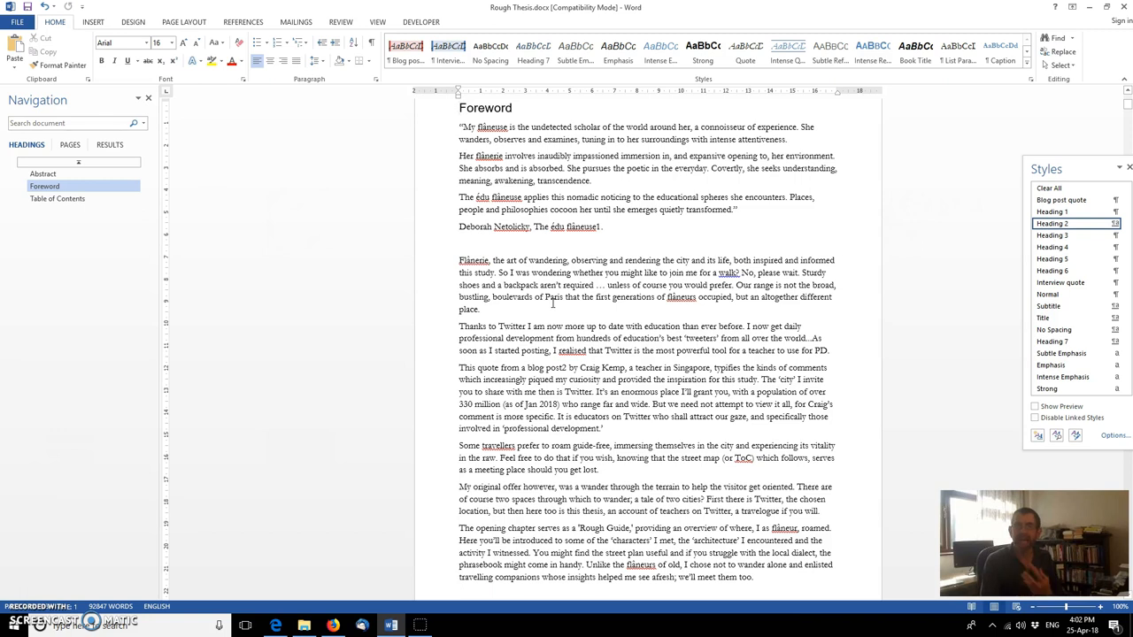
pyautogui.moveTo(997, 281)
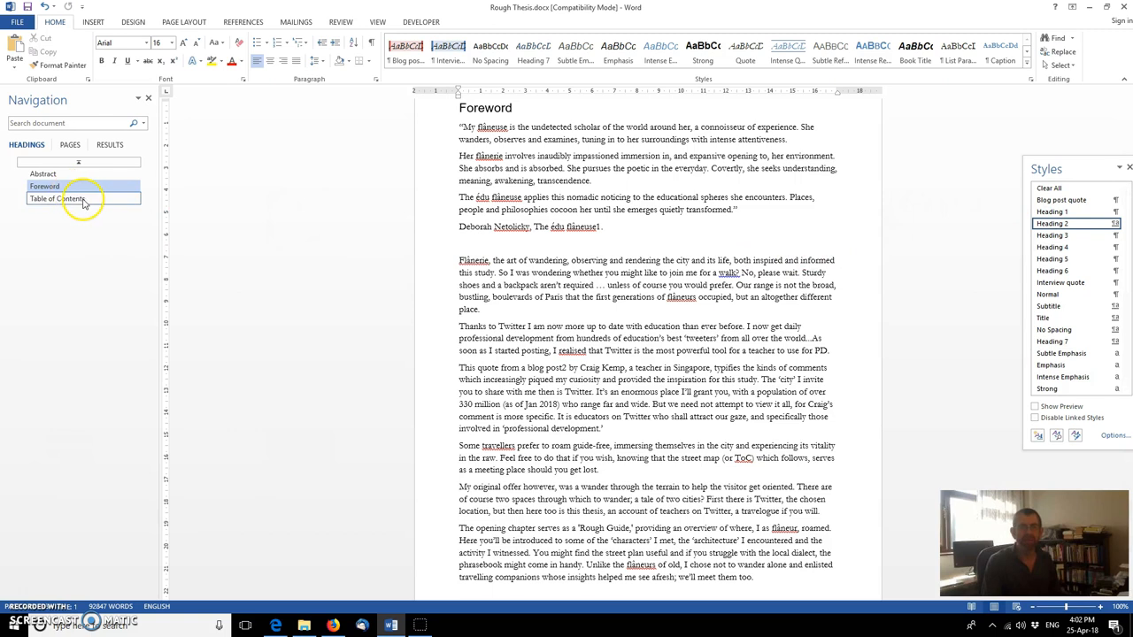
pyautogui.click(57, 198)
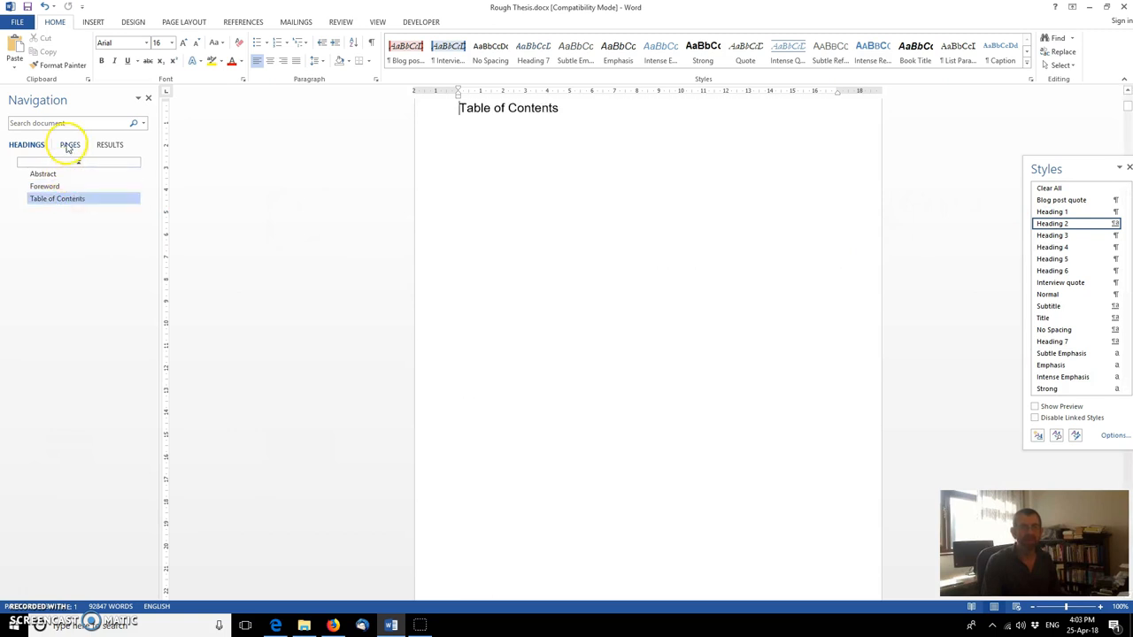
pyautogui.click(70, 145)
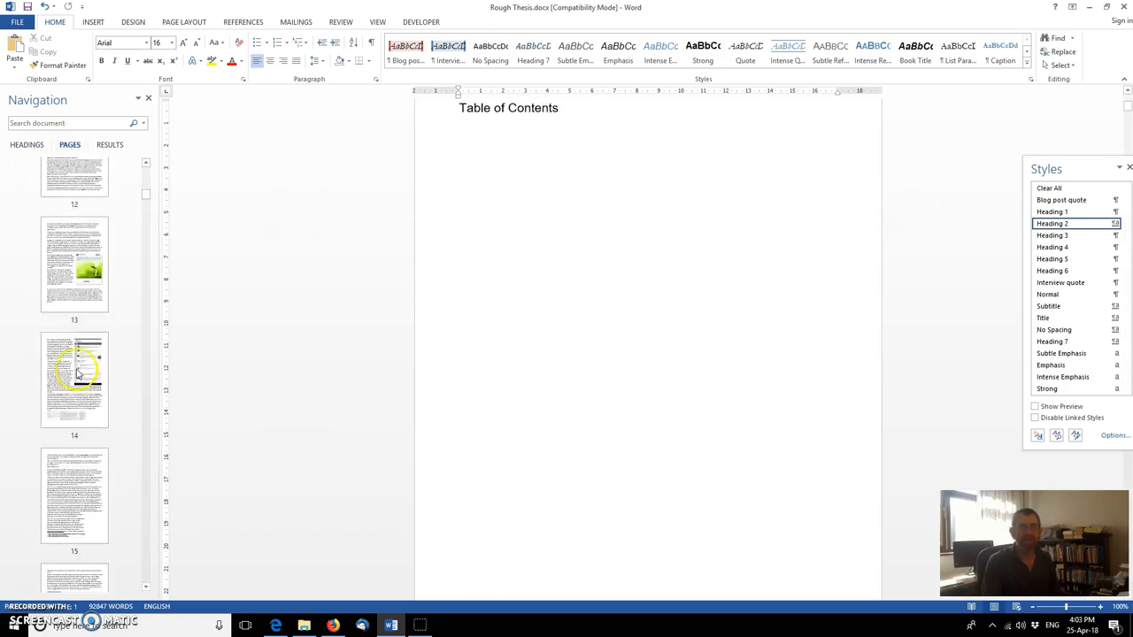
# Step: Scroll to the 1 #TheRoughGuide chapter title and return to the Headings list
pyautogui.scroll(-3)
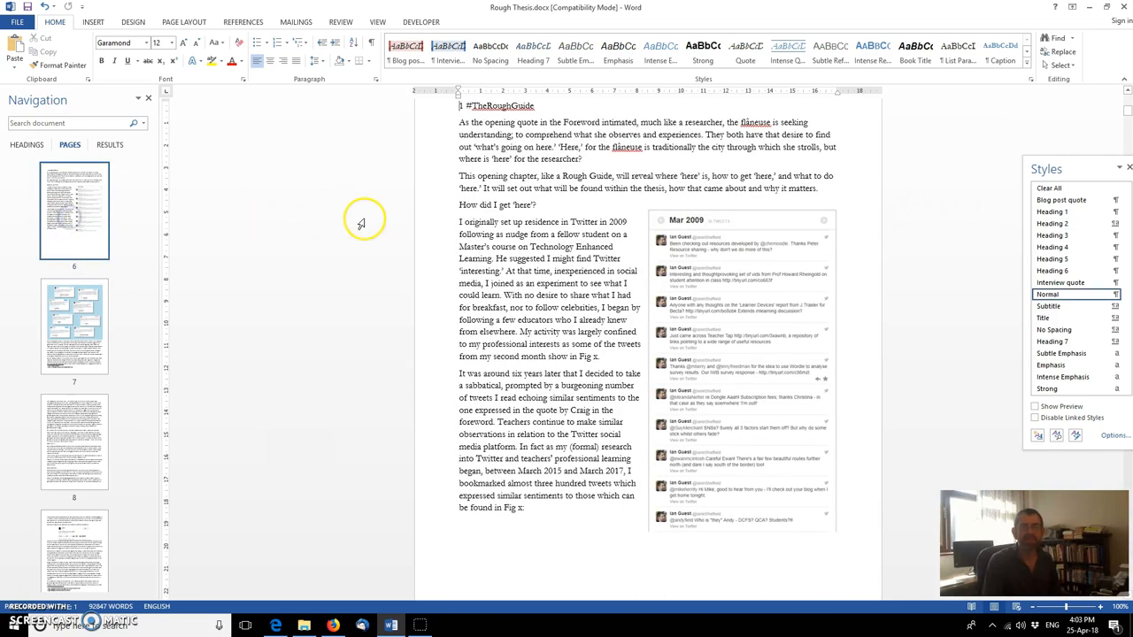
pyautogui.moveTo(1018, 315)
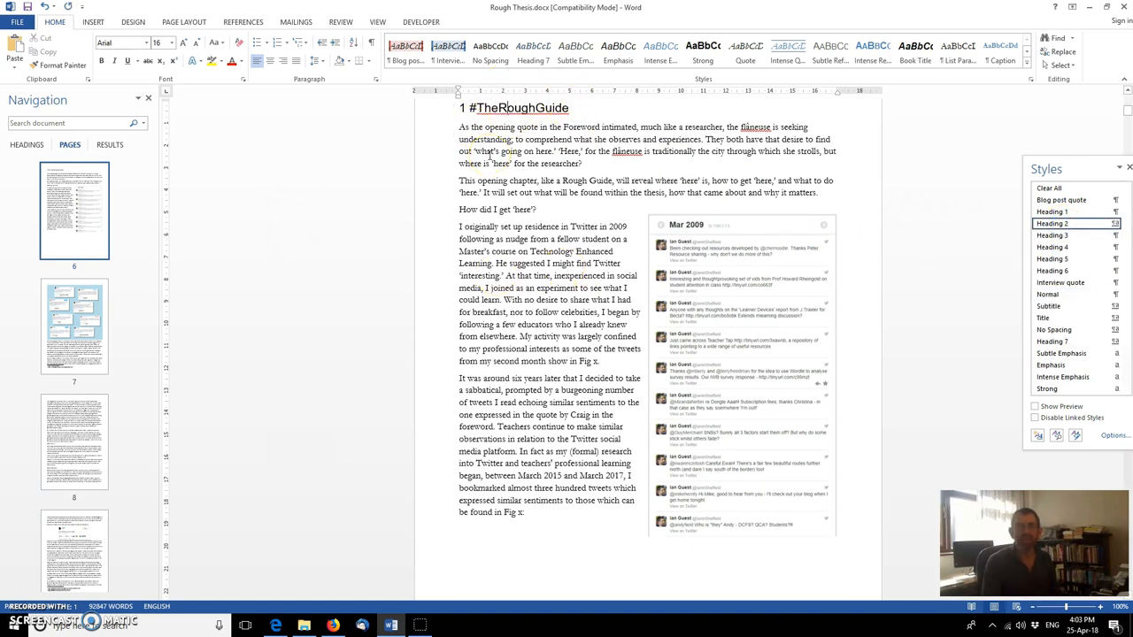
pyautogui.click(27, 145)
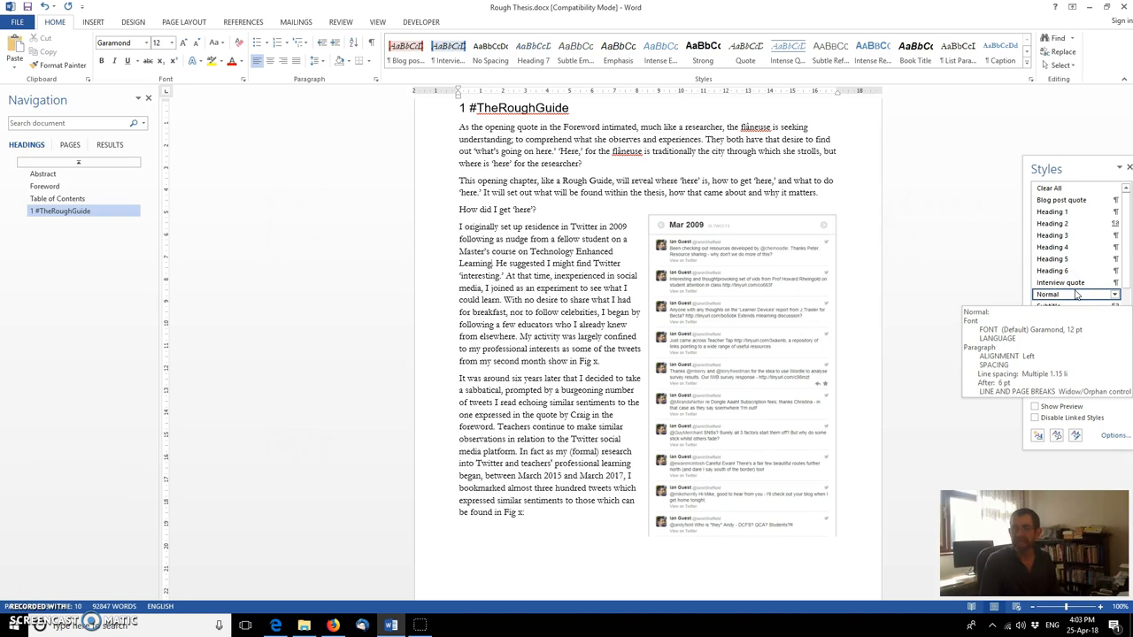
pyautogui.moveTo(1059, 282)
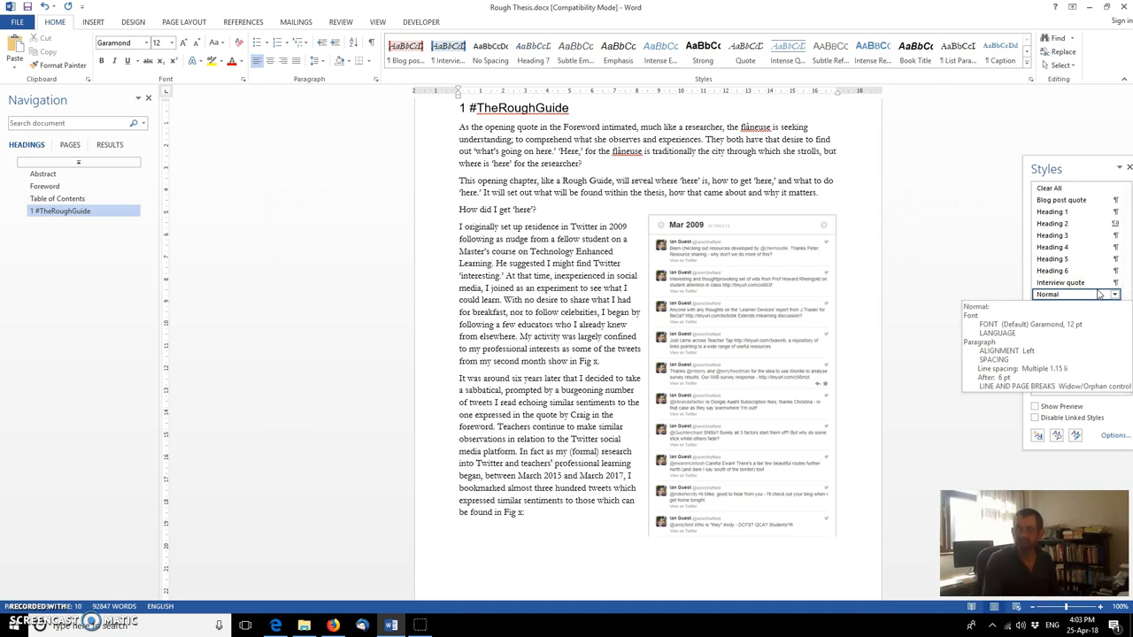
# Step: Edit the Normal style, reducing its font size from 12 to 11 pt
pyautogui.click(1115, 294)
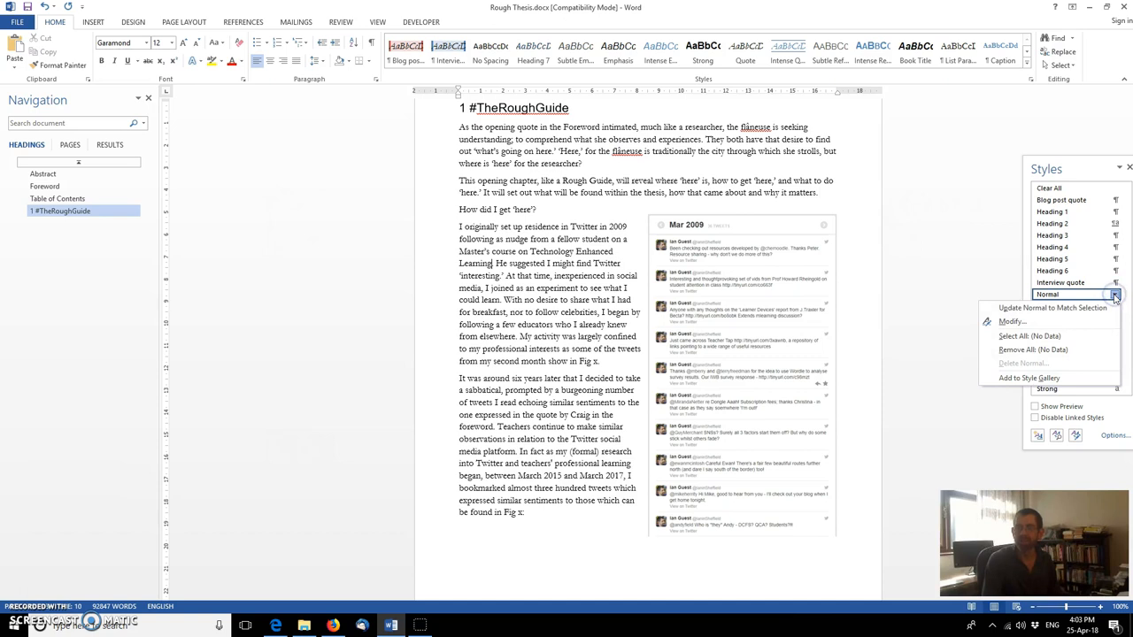
pyautogui.click(1013, 321)
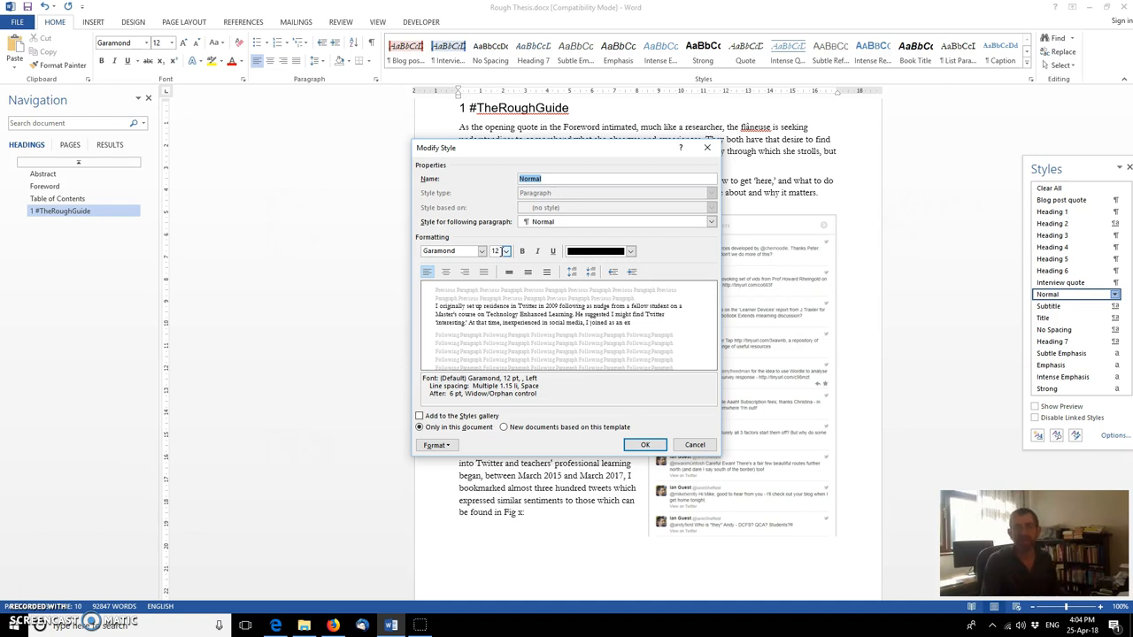
pyautogui.click(505, 251)
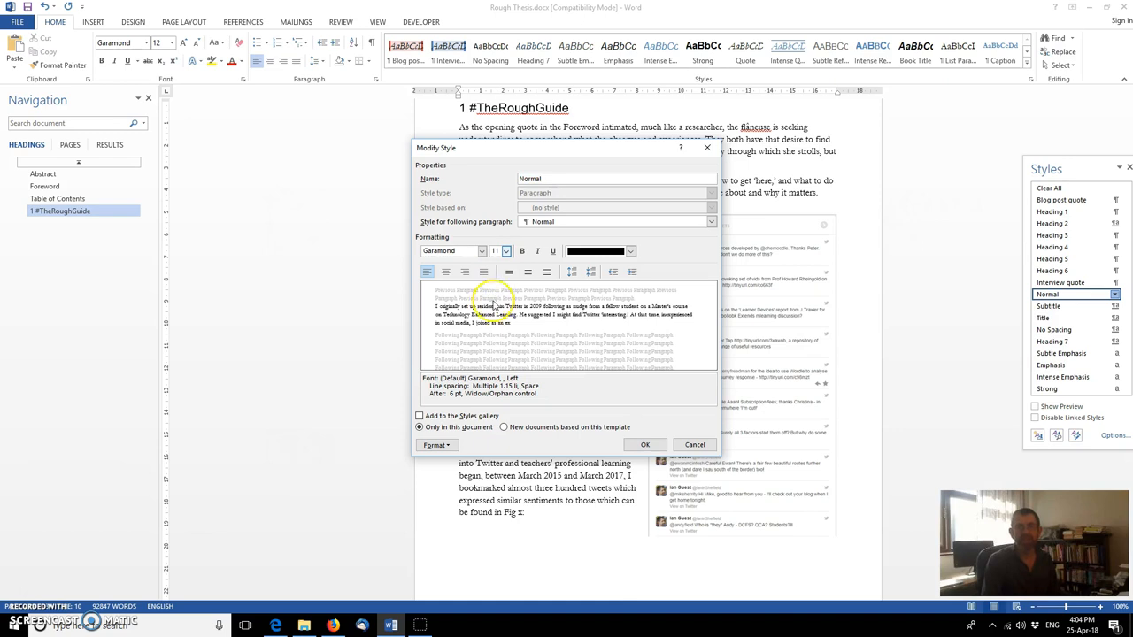
pyautogui.moveTo(522, 346)
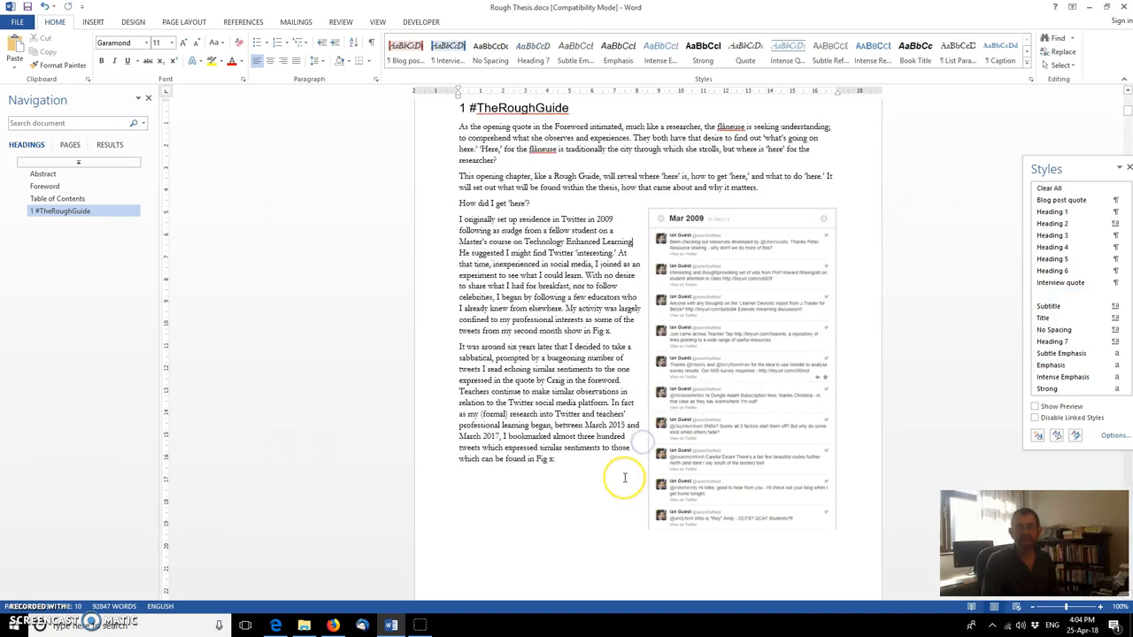
pyautogui.moveTo(198, 414)
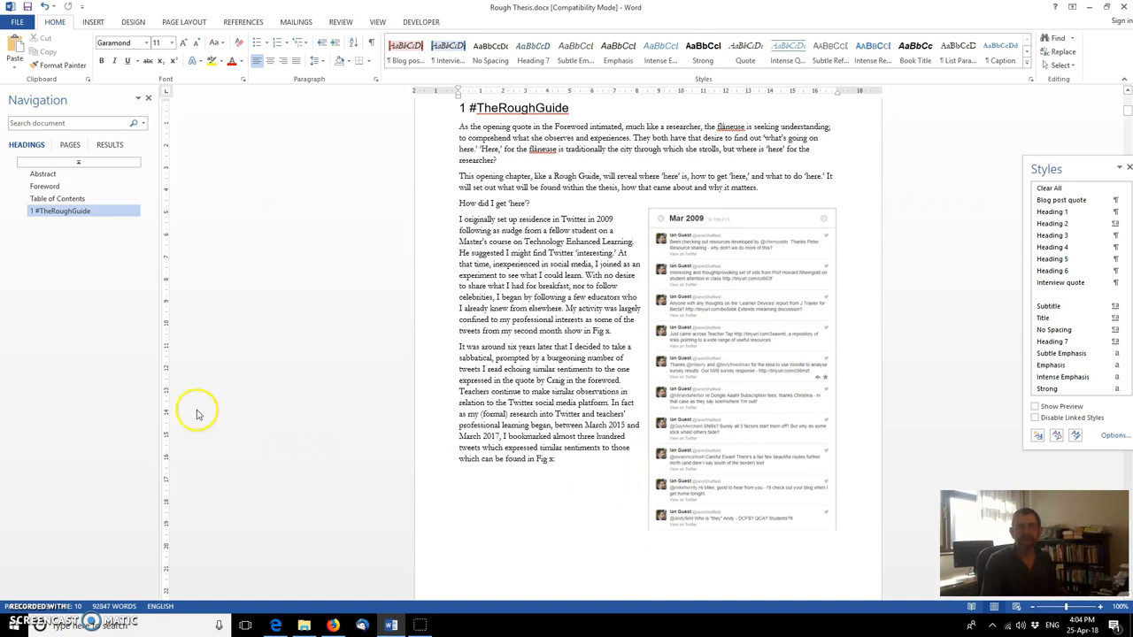
# Step: Browse the reflowed thesis pages as thumbnails in the Navigation pane
pyautogui.click(69, 145)
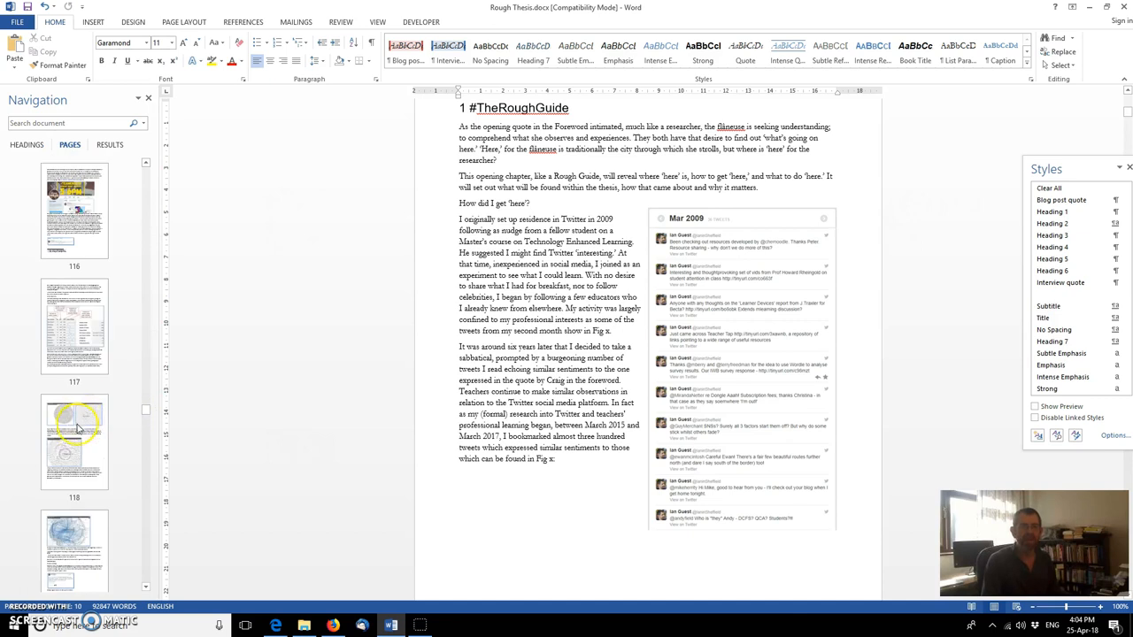
pyautogui.scroll(-3)
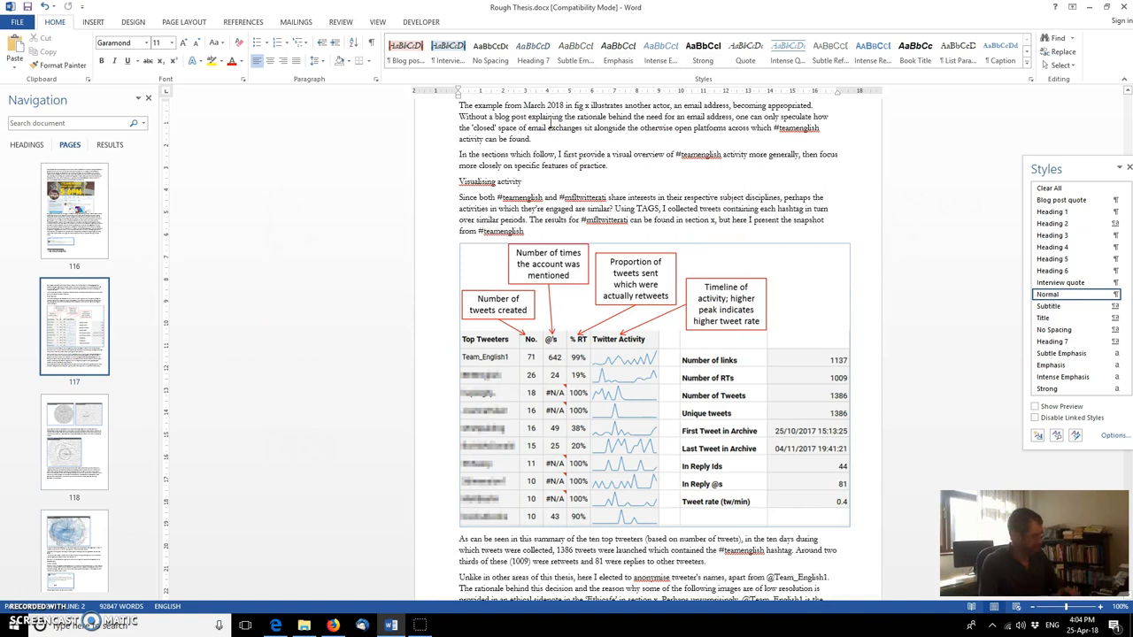
pyautogui.scroll(-3)
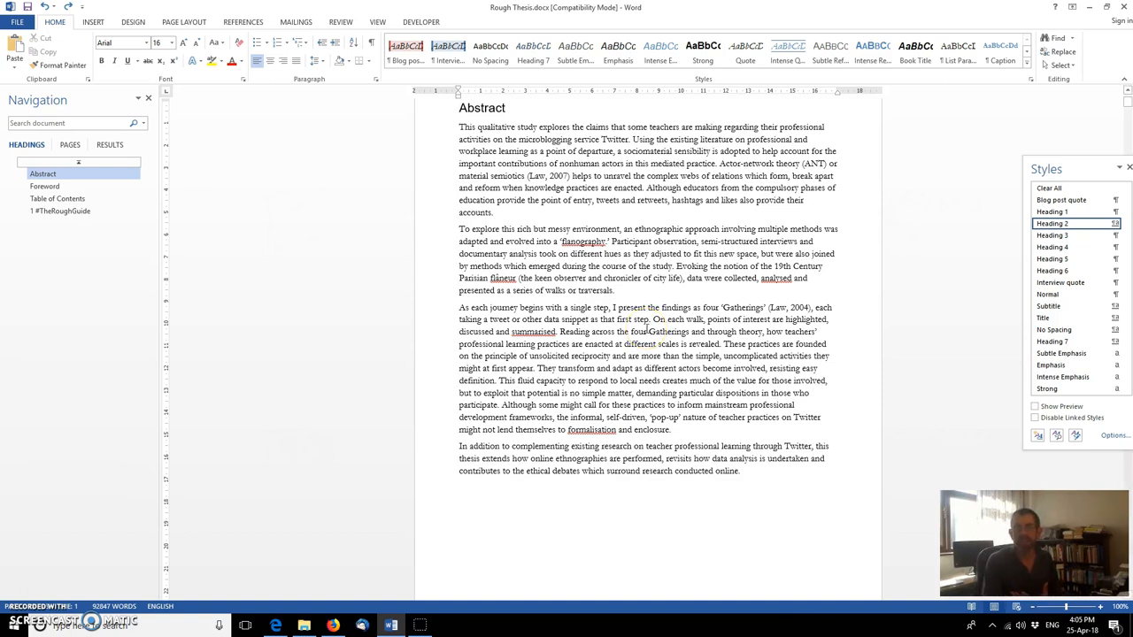
pyautogui.scroll(-3)
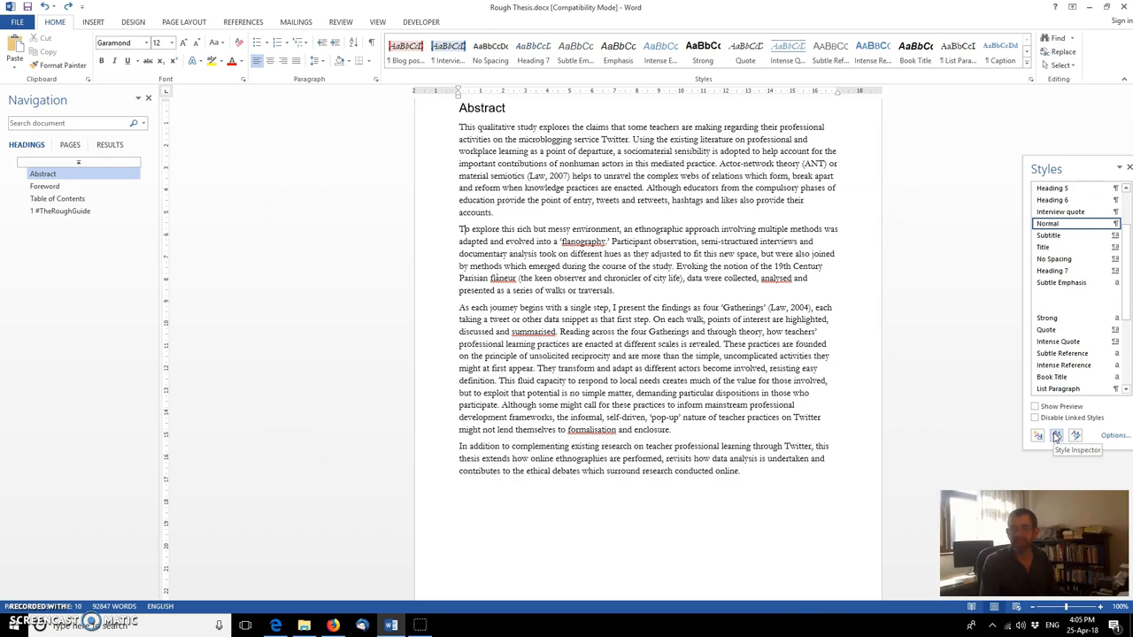
pyautogui.moveTo(1075, 435)
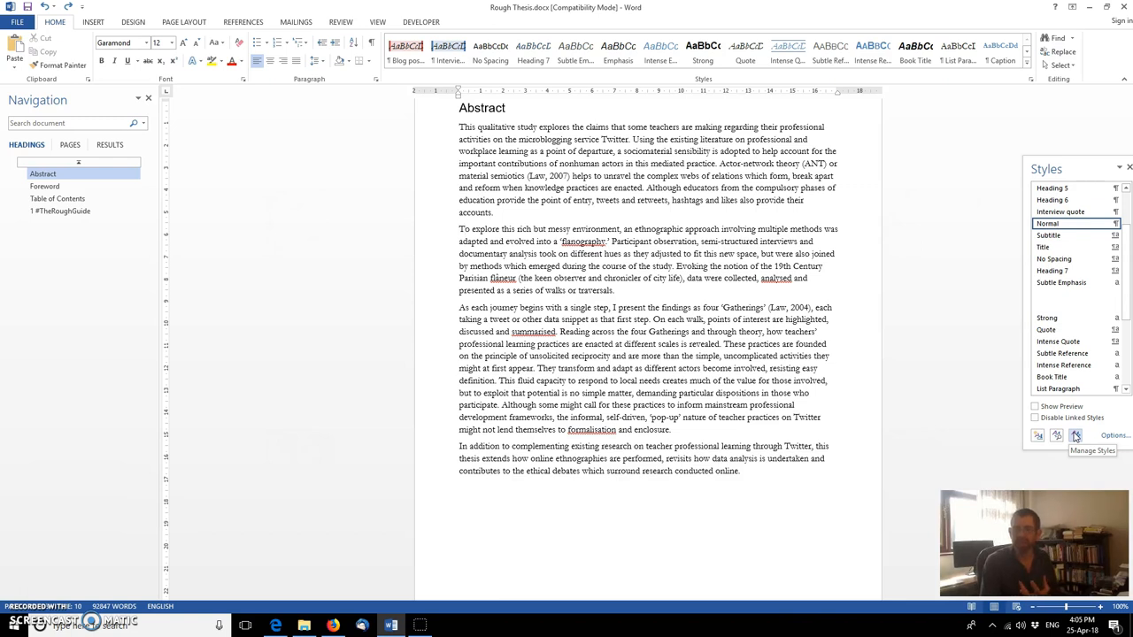
# Step: In Manage Styles, preview Normal (Garamond 12 pt) and another style, then return to Normal
pyautogui.click(1076, 435)
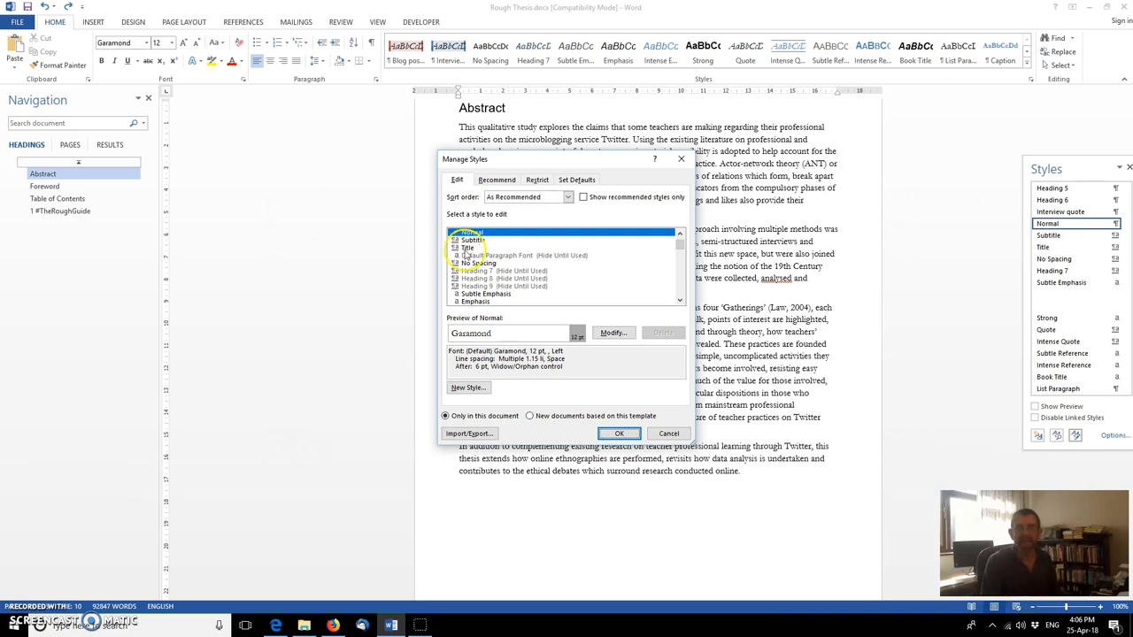
pyautogui.click(474, 232)
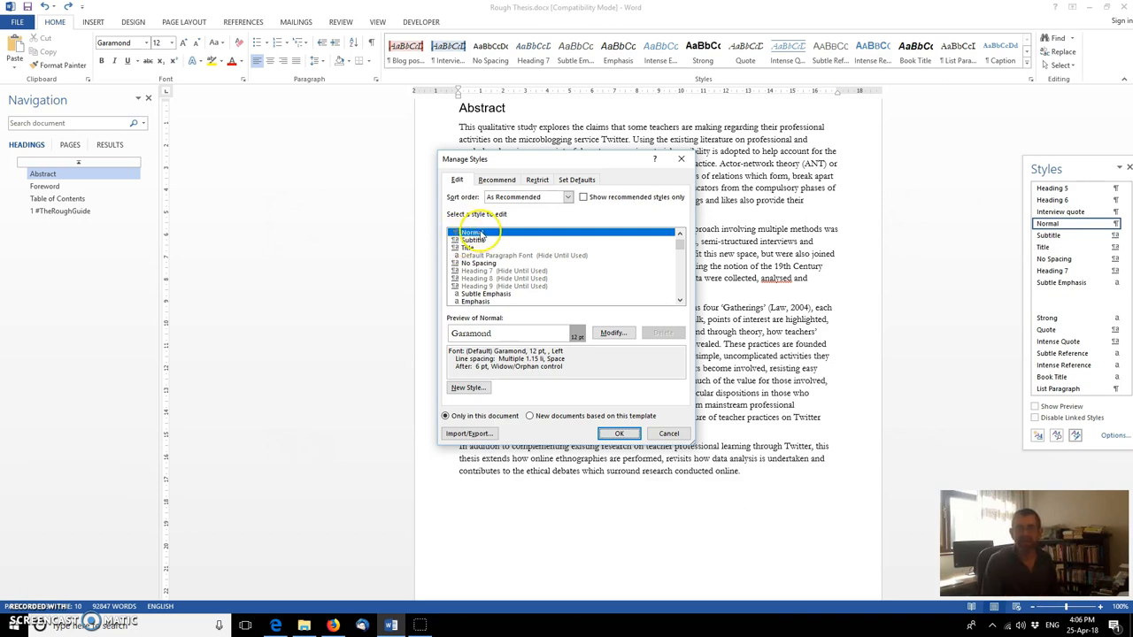
pyautogui.click(505, 278)
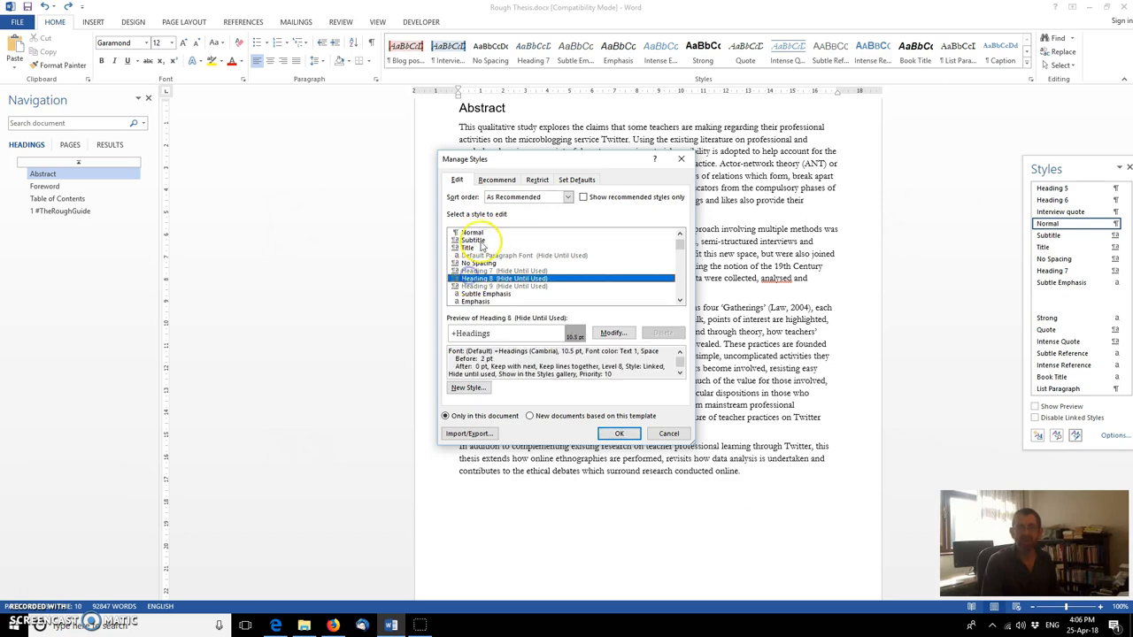
pyautogui.click(473, 232)
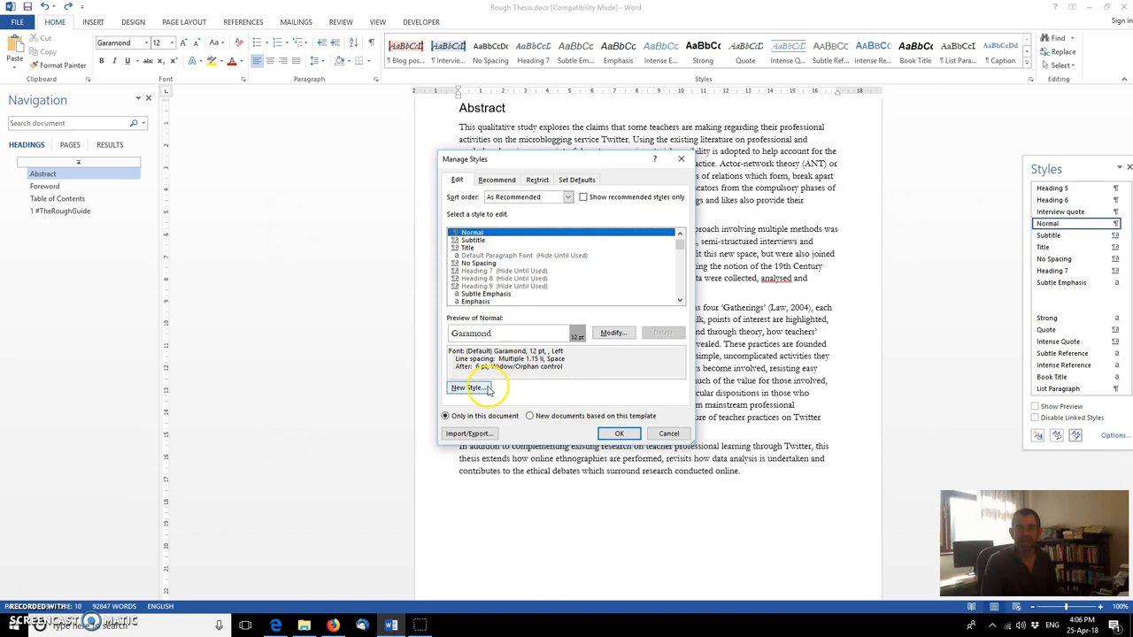
# Step: Define a new style named 'Ian's Quote' with italic text and a 1.27 cm left indent
pyautogui.click(466, 387)
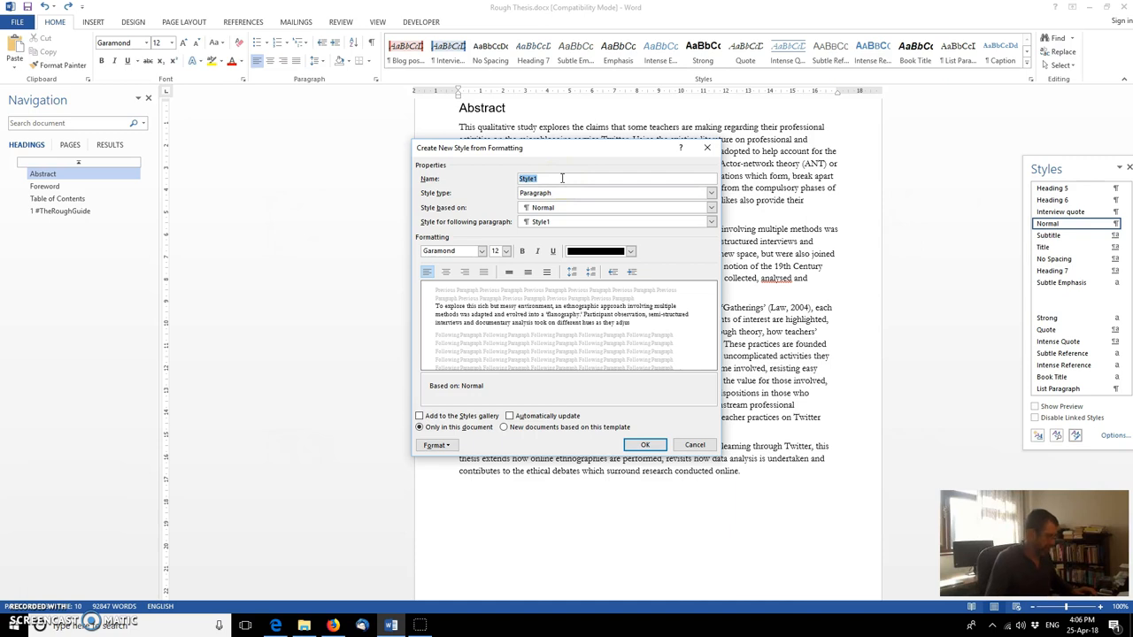
pyautogui.write("Ian's")
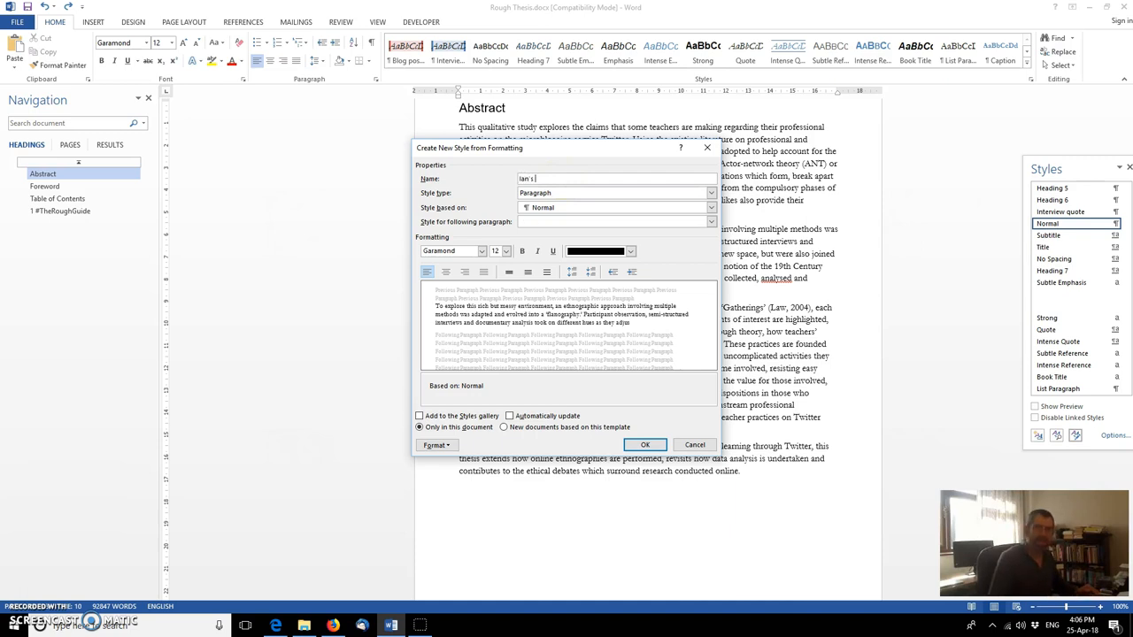
pyautogui.write('Quote')
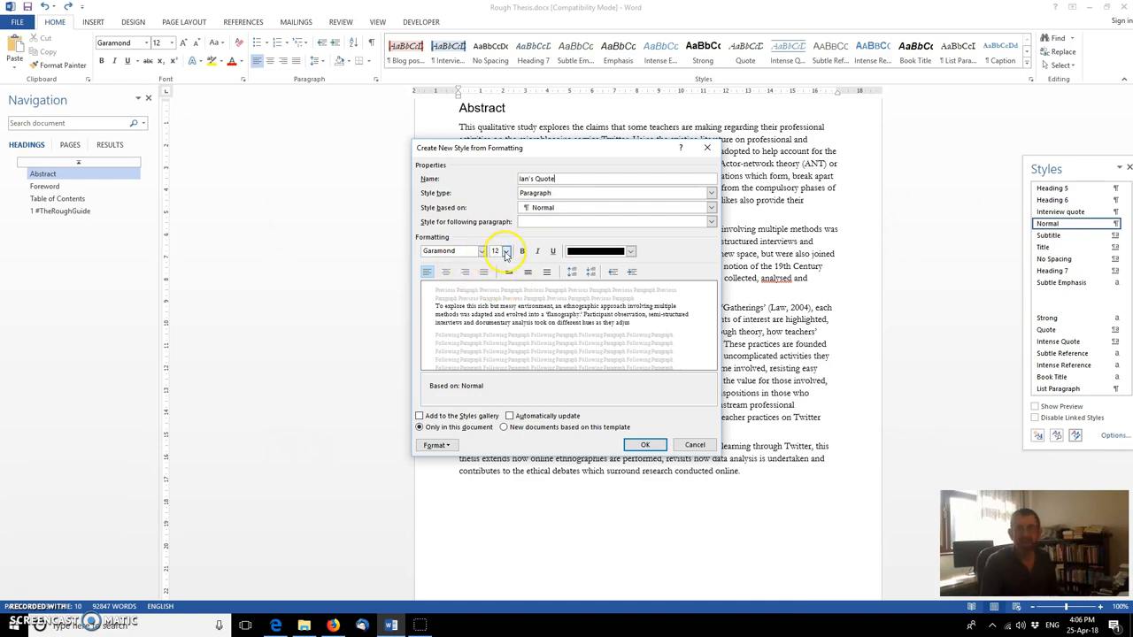
pyautogui.click(537, 251)
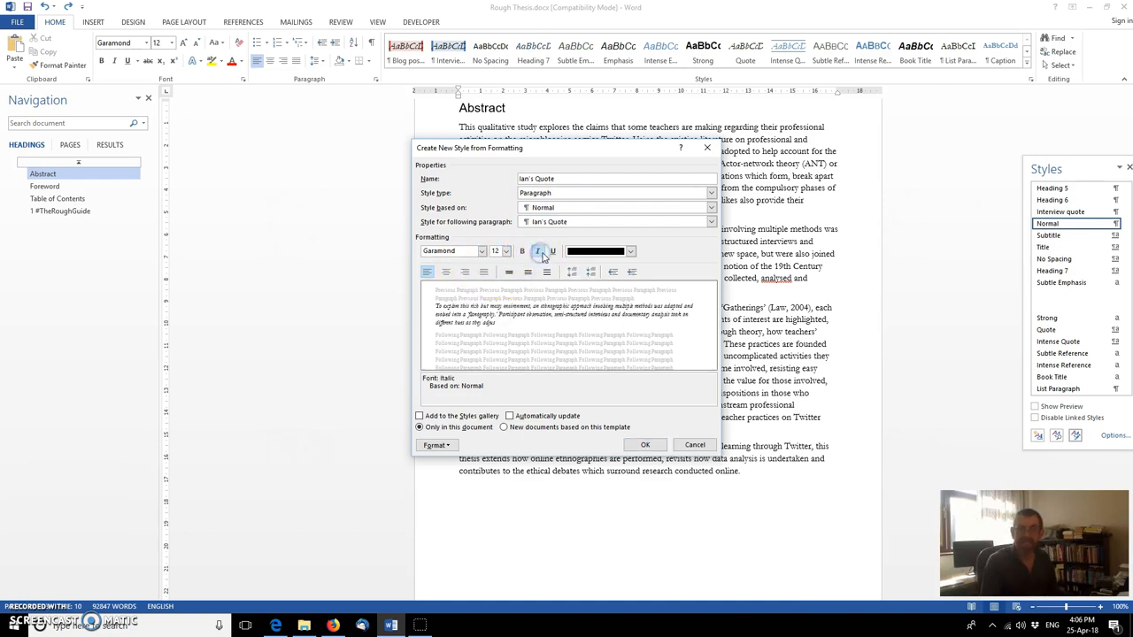
pyautogui.click(537, 251)
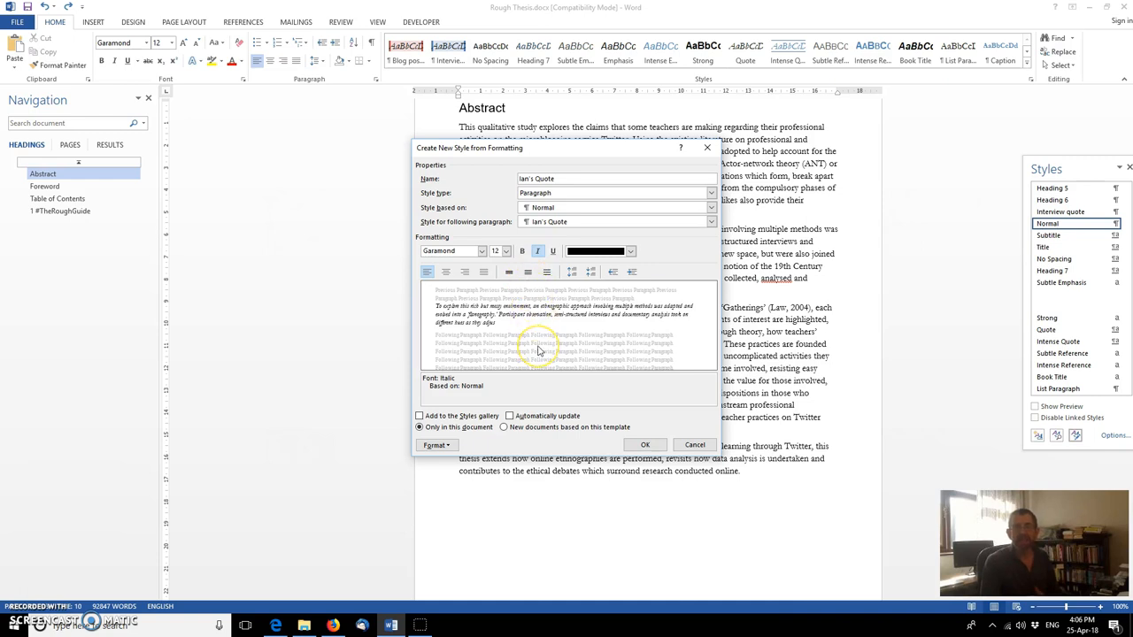
pyautogui.moveTo(591, 299)
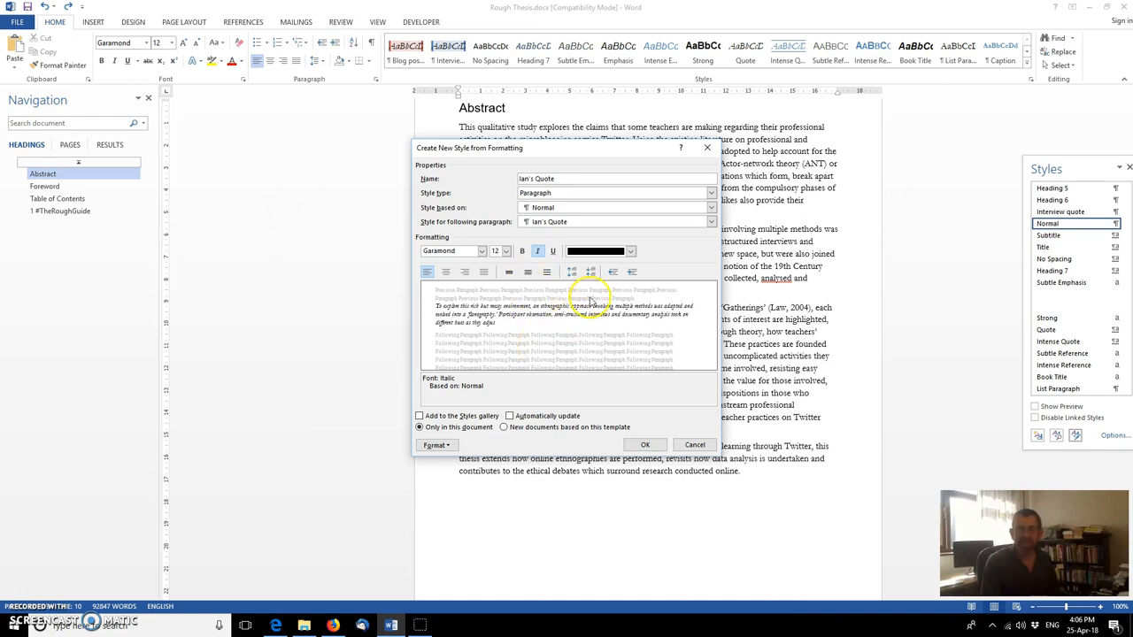
pyautogui.click(631, 272)
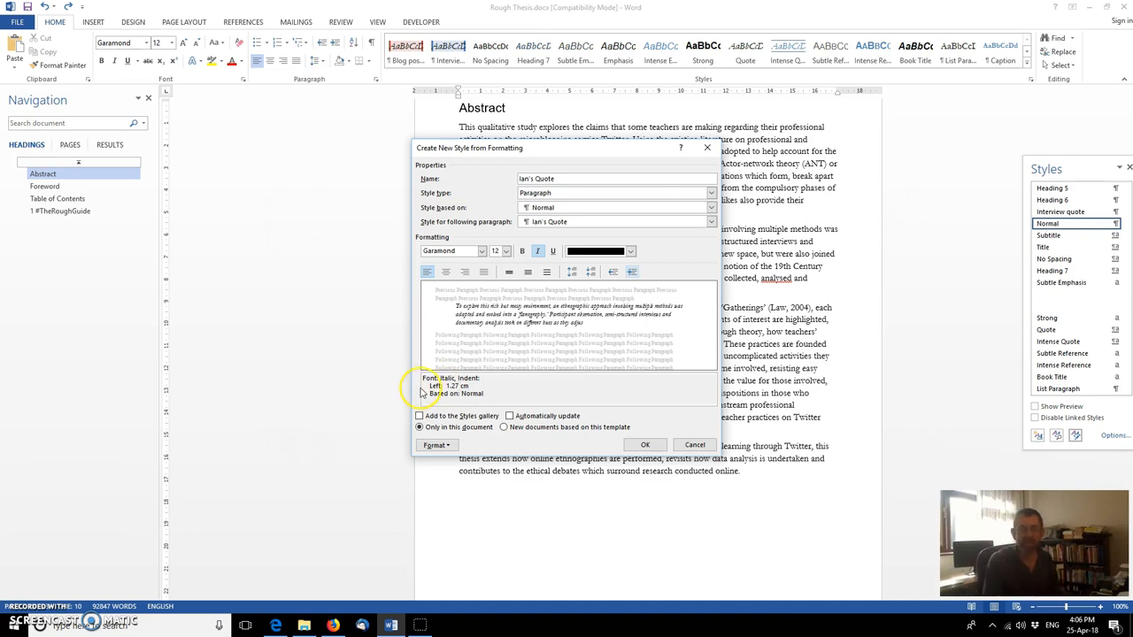
pyautogui.click(435, 446)
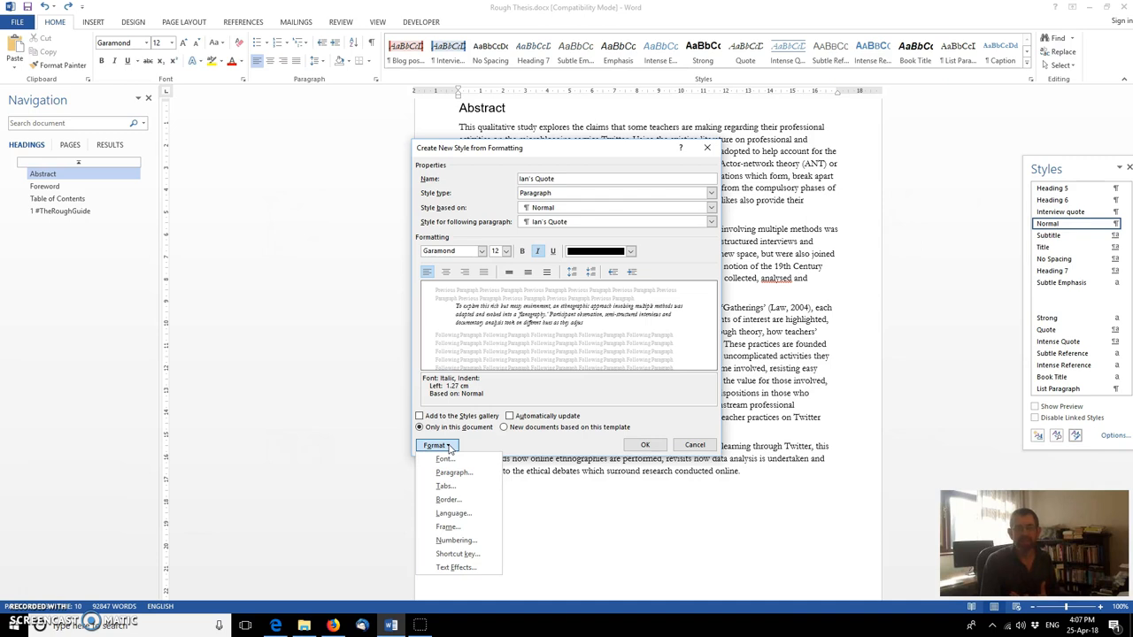
pyautogui.moveTo(453, 472)
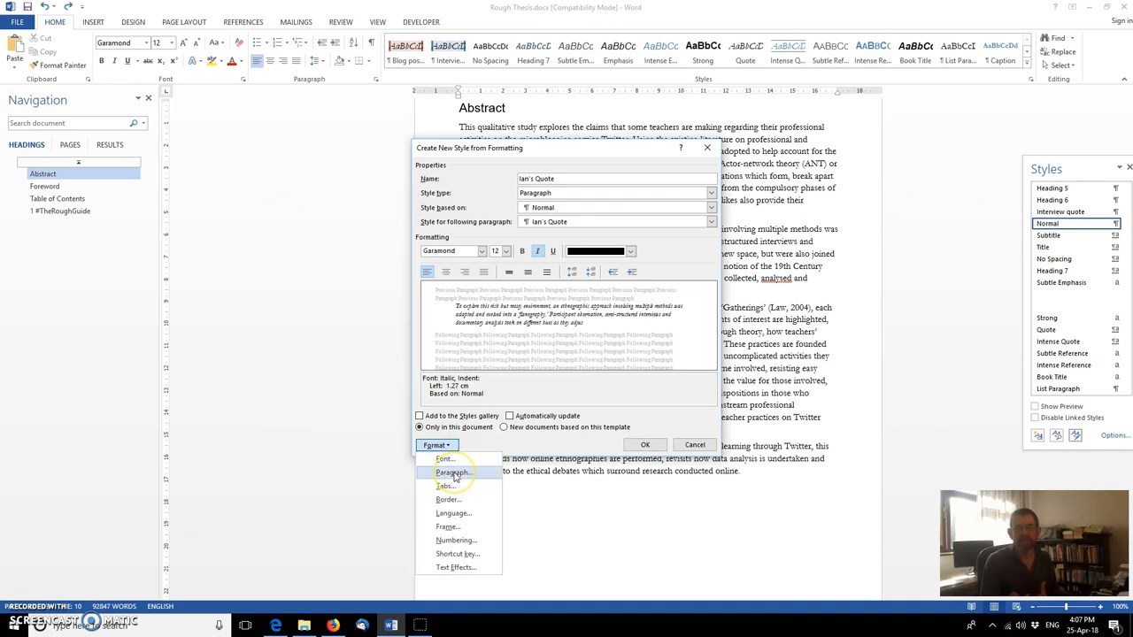
# Step: Set the Ian's Quote paragraph left indent to 0.8 cm and adjust line spacing
pyautogui.click(452, 472)
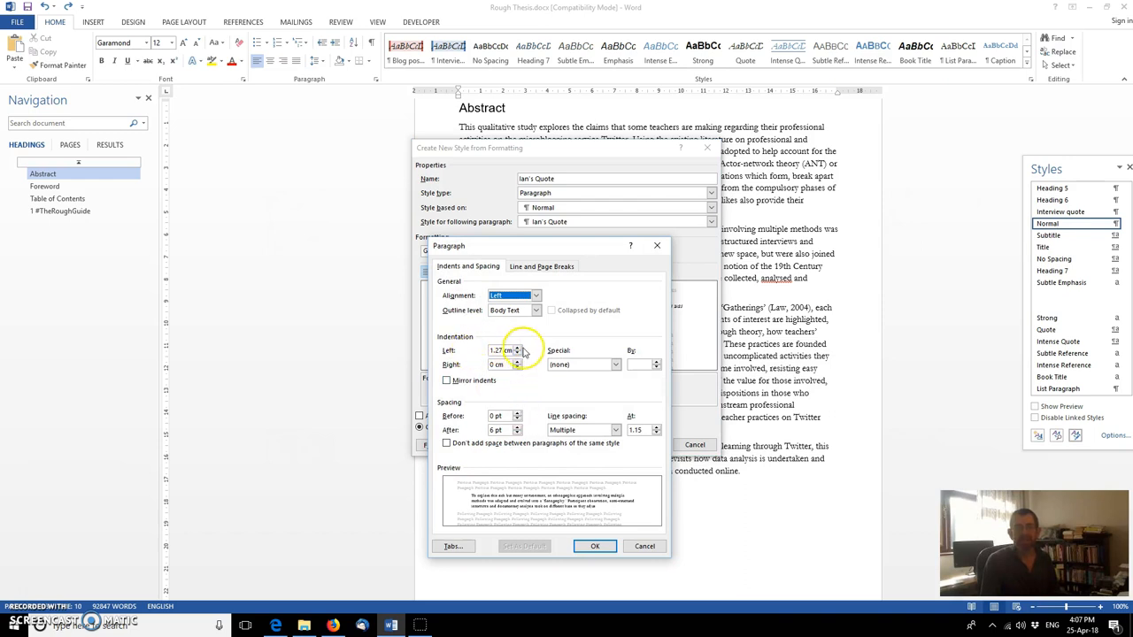
pyautogui.click(518, 353)
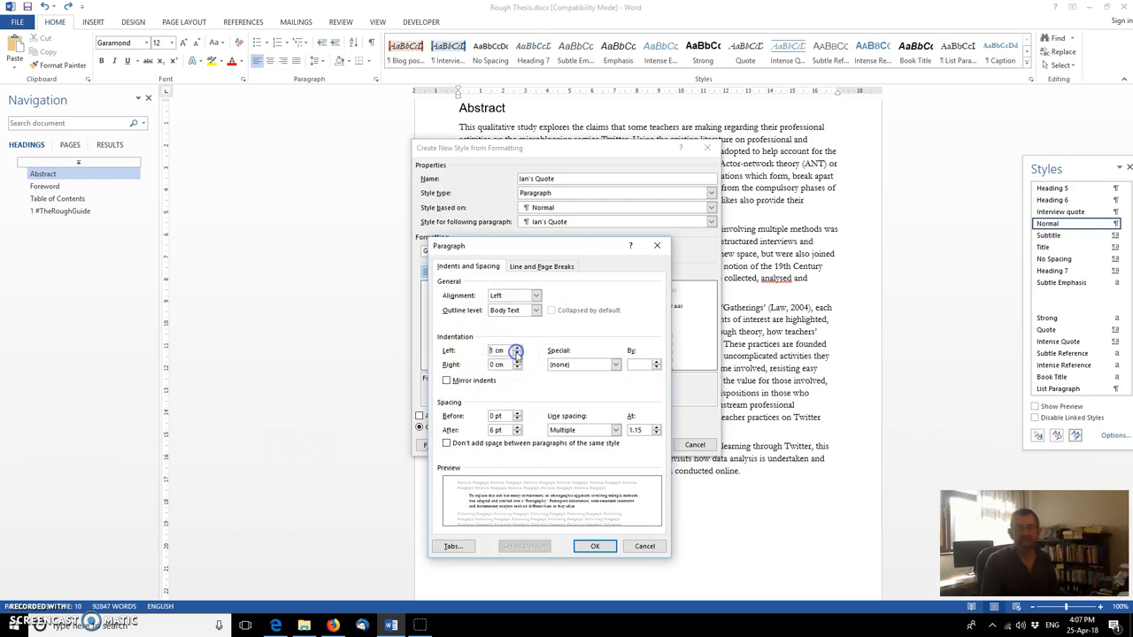
pyautogui.click(517, 353)
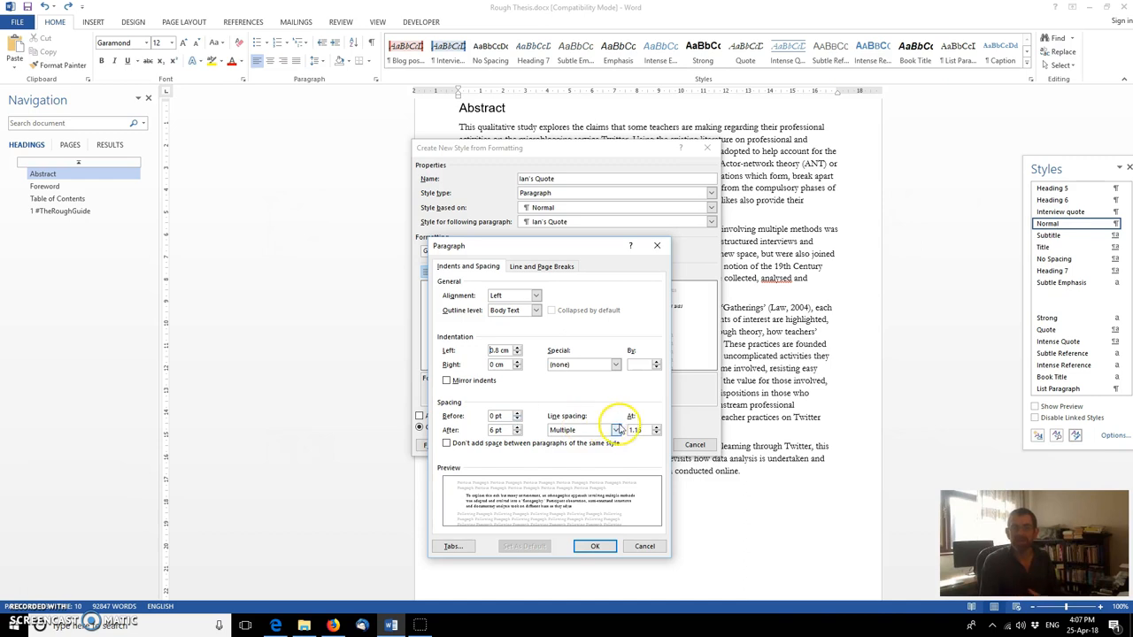
pyautogui.click(614, 430)
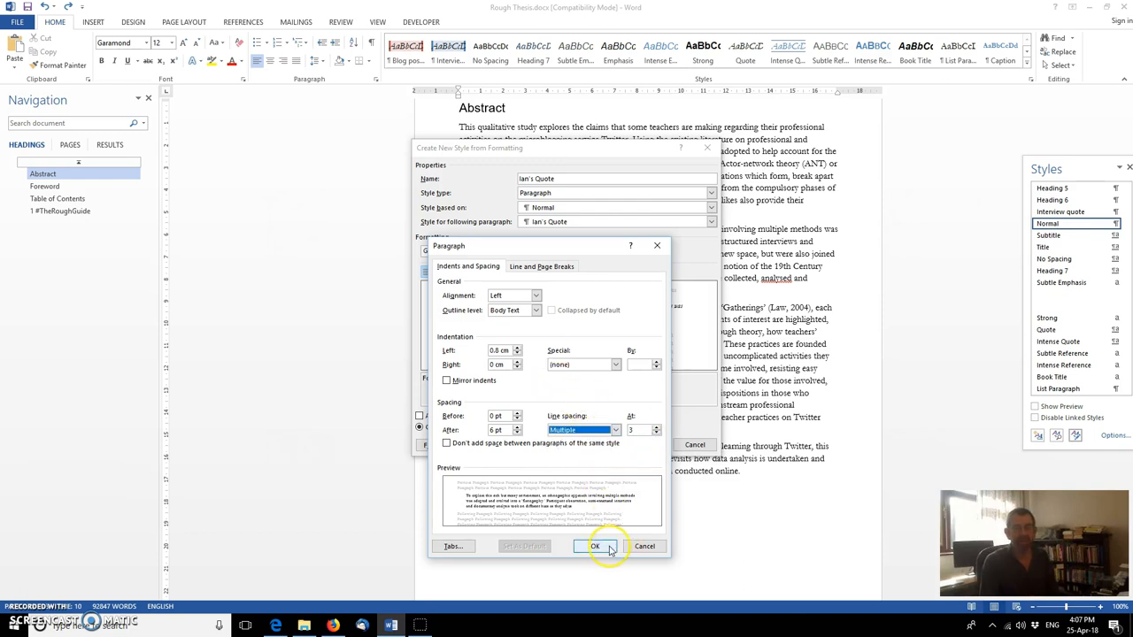
pyautogui.click(595, 546)
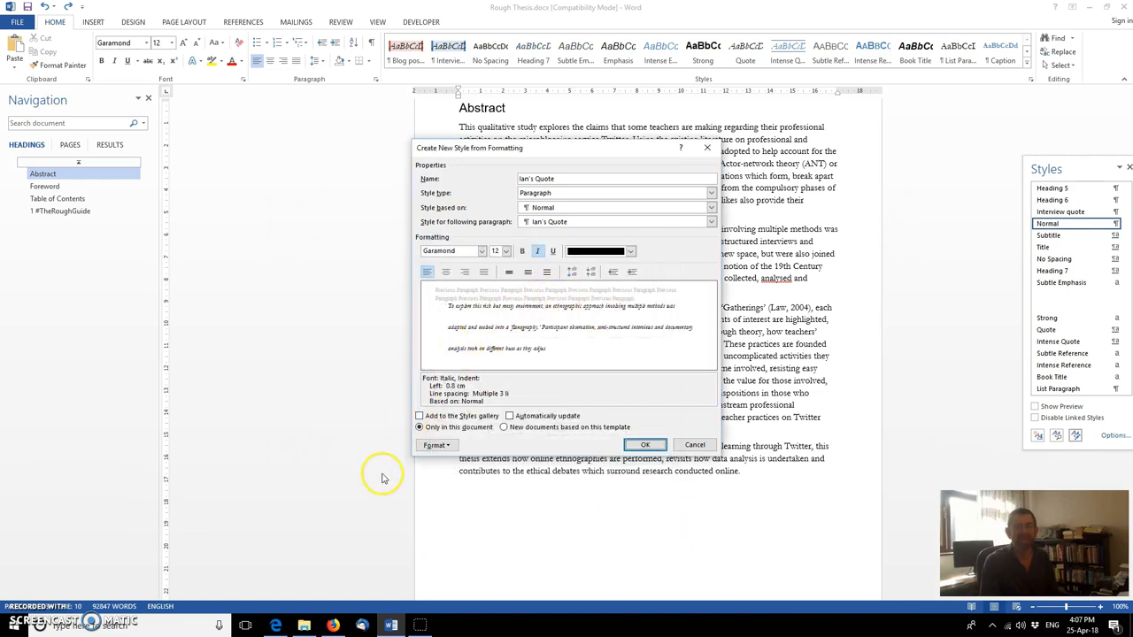
# Step: Change Ian's Quote line spacing to Single and save the new style
pyautogui.click(435, 445)
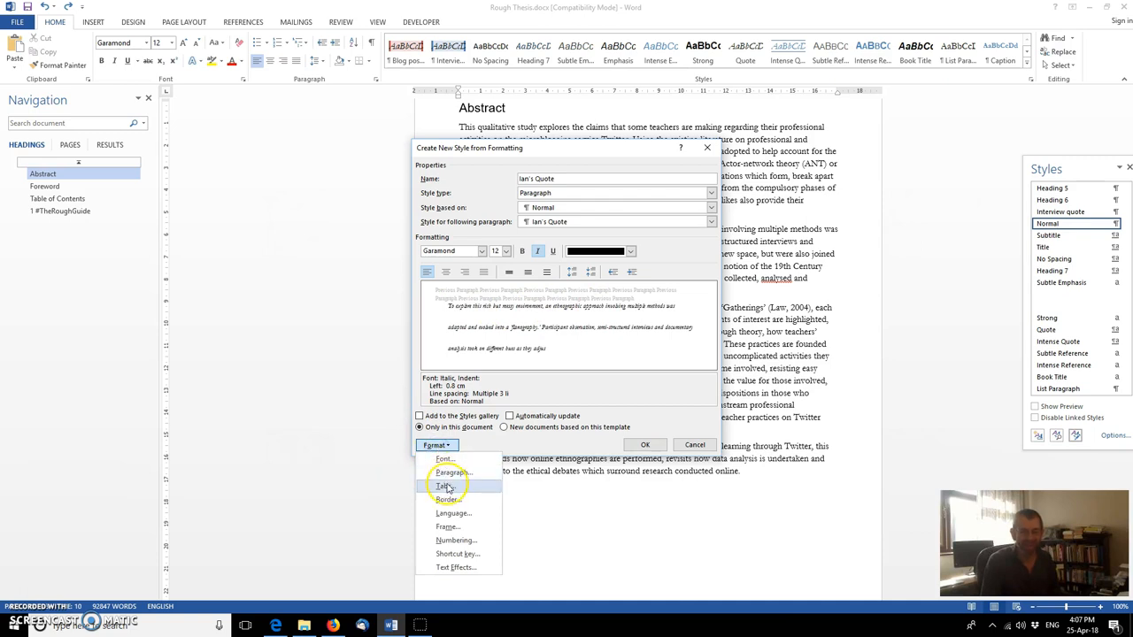
pyautogui.click(453, 472)
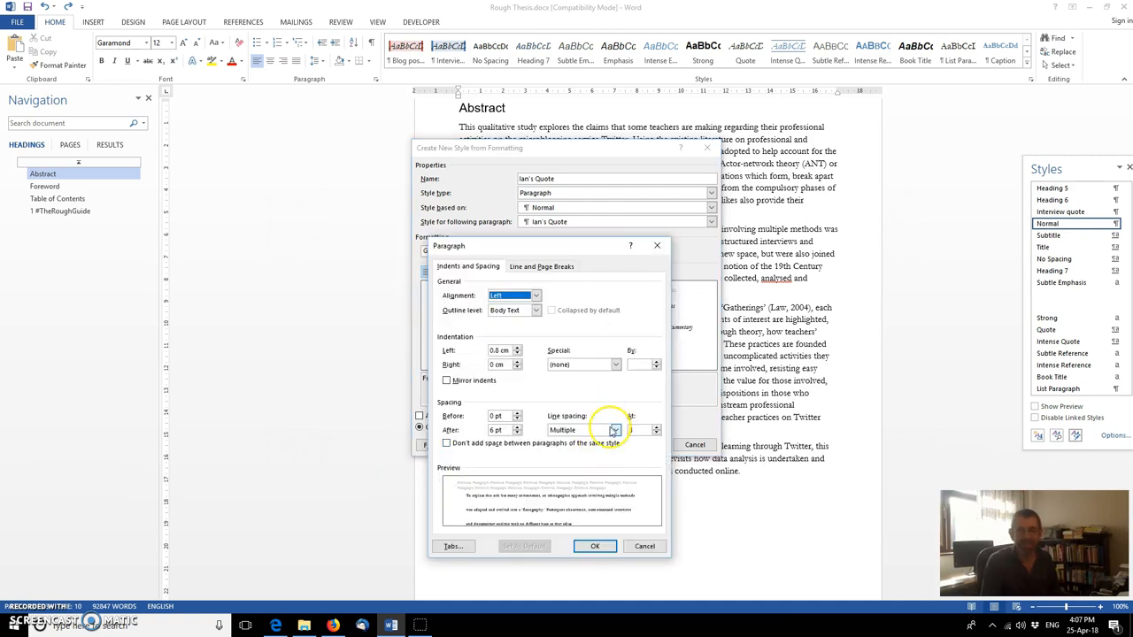
pyautogui.click(615, 430)
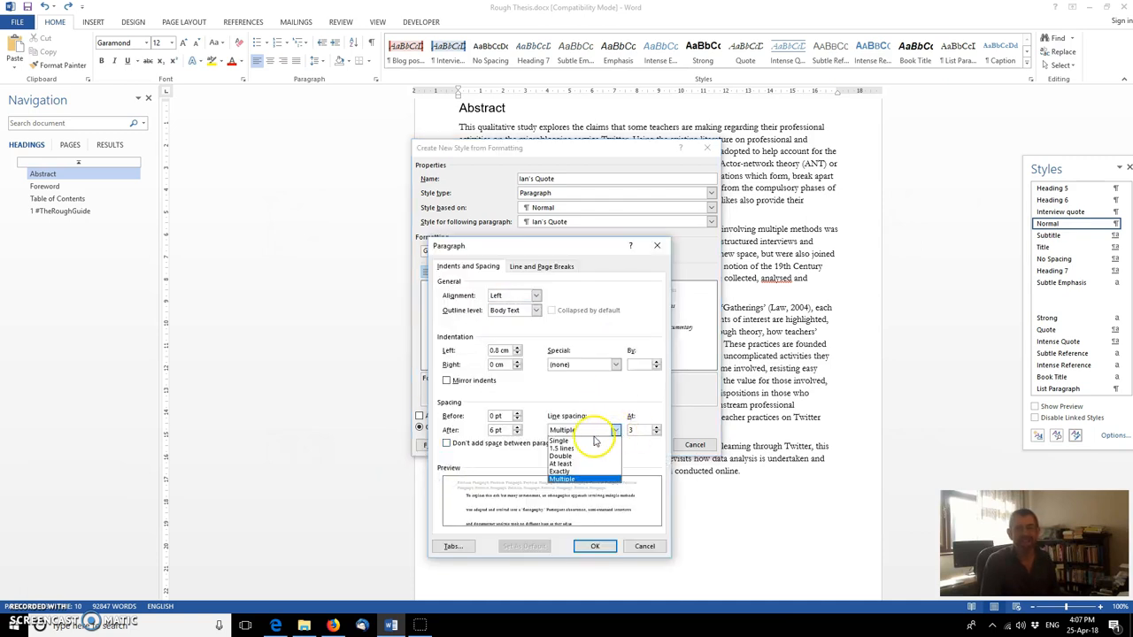
pyautogui.click(558, 440)
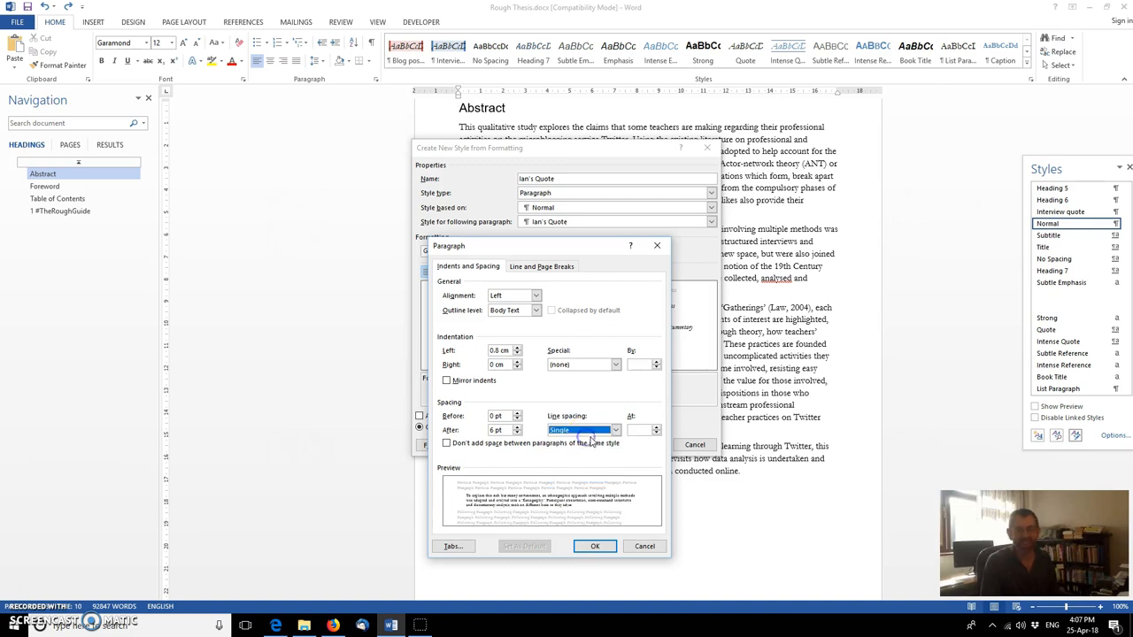
pyautogui.click(595, 546)
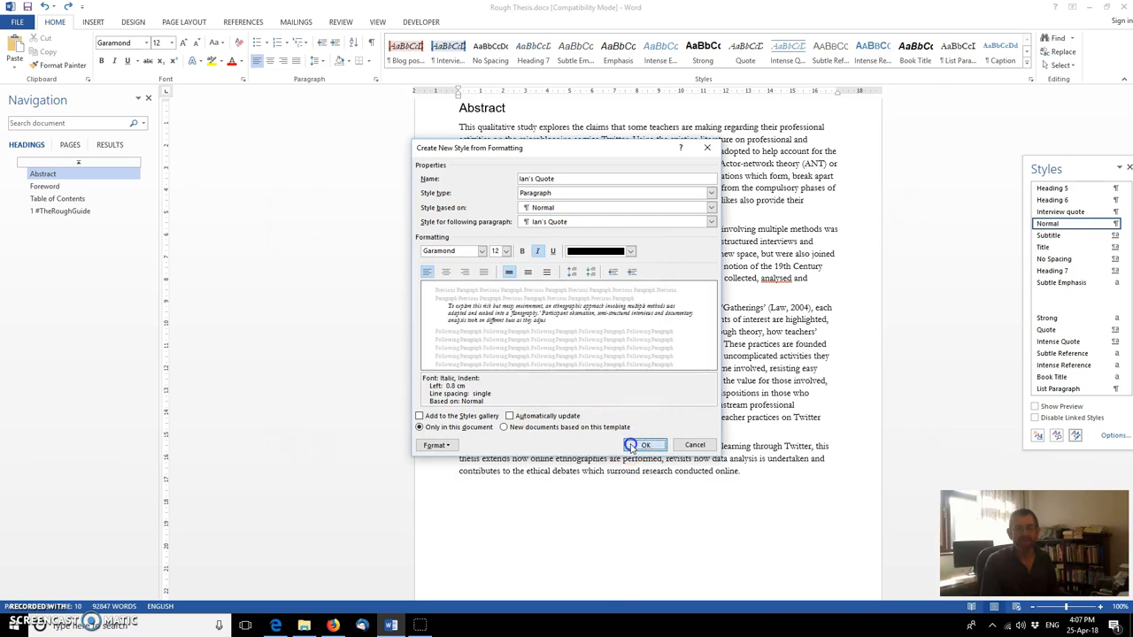
pyautogui.click(645, 444)
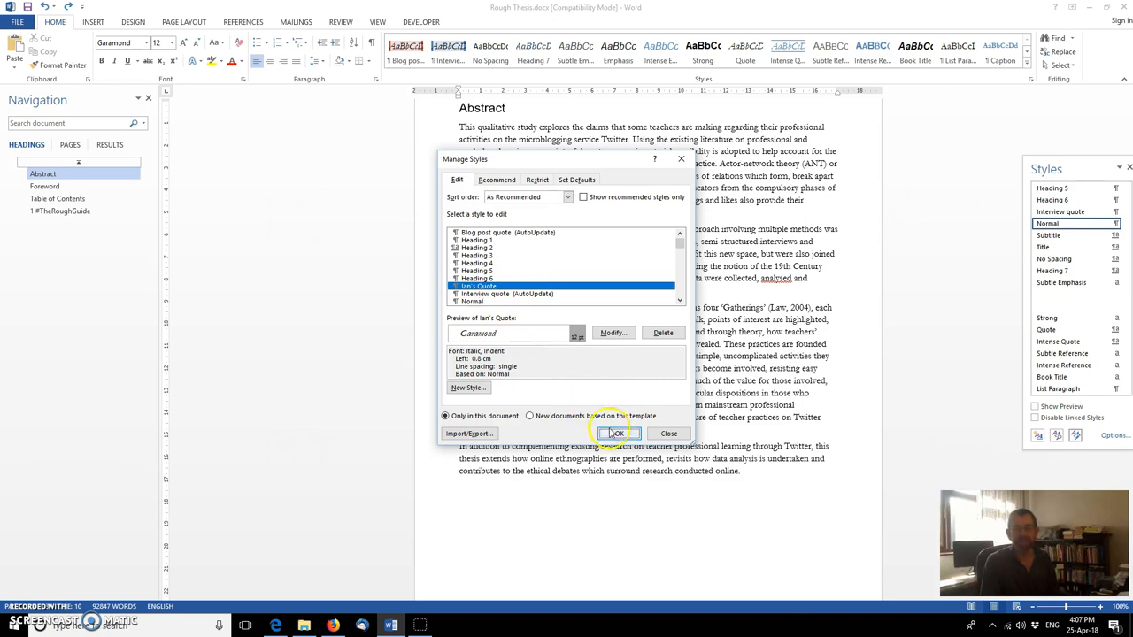
# Step: Close the style manager and select the second Abstract paragraph
pyautogui.click(617, 434)
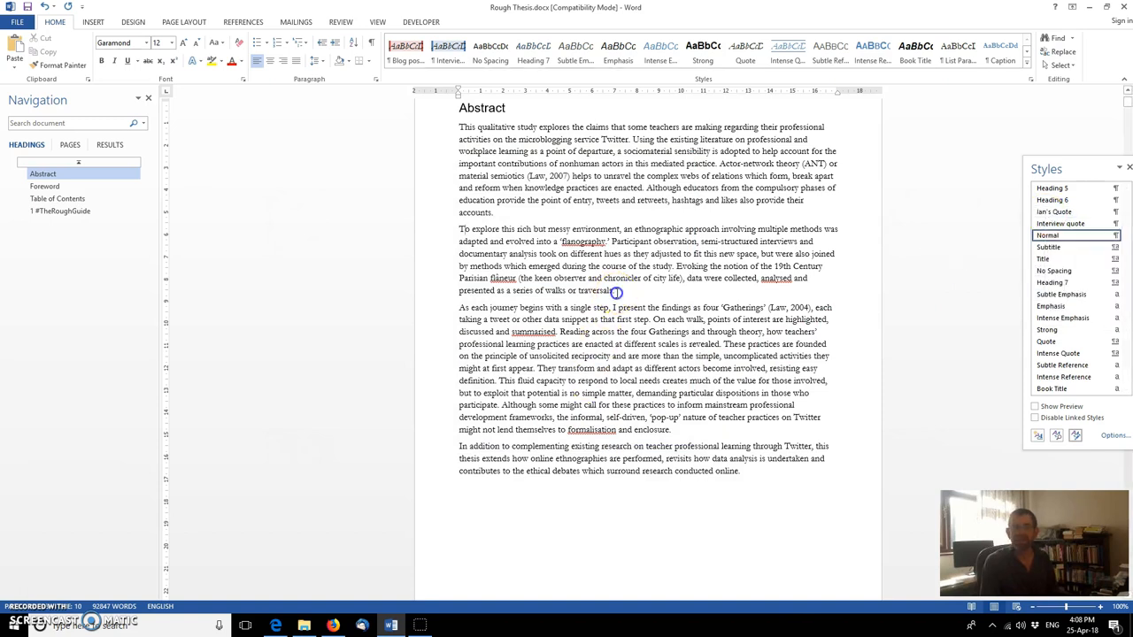
pyautogui.moveTo(459, 229); pyautogui.dragTo(617, 290)
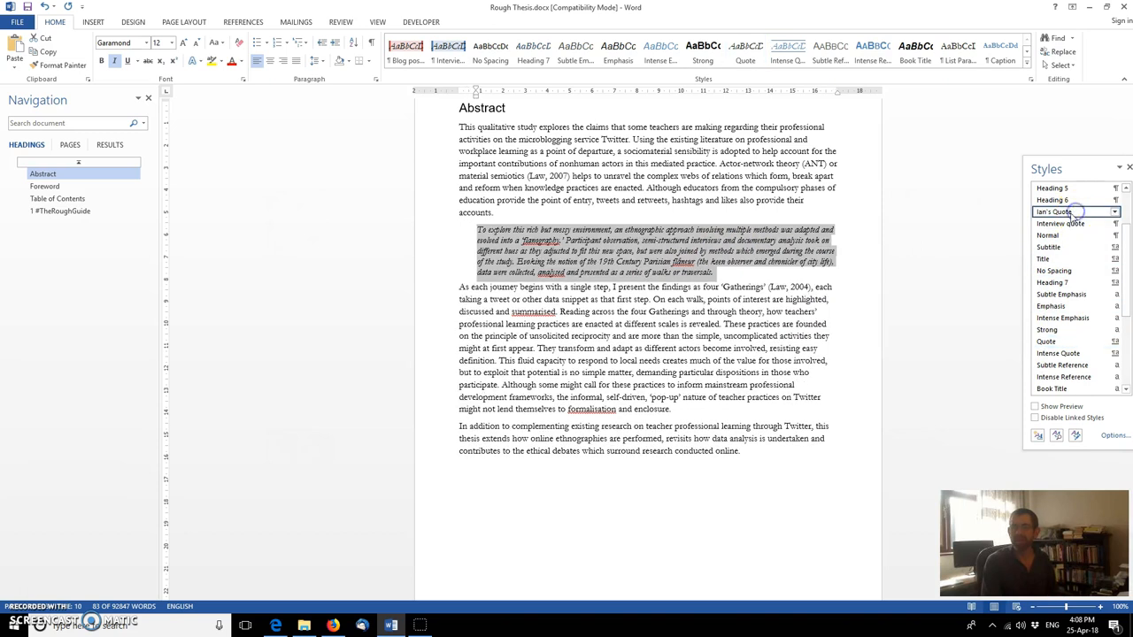
# Step: Accept the Ian's Quote style in the Modify dialog, then go to the Table of Contents section
pyautogui.click(1113, 212)
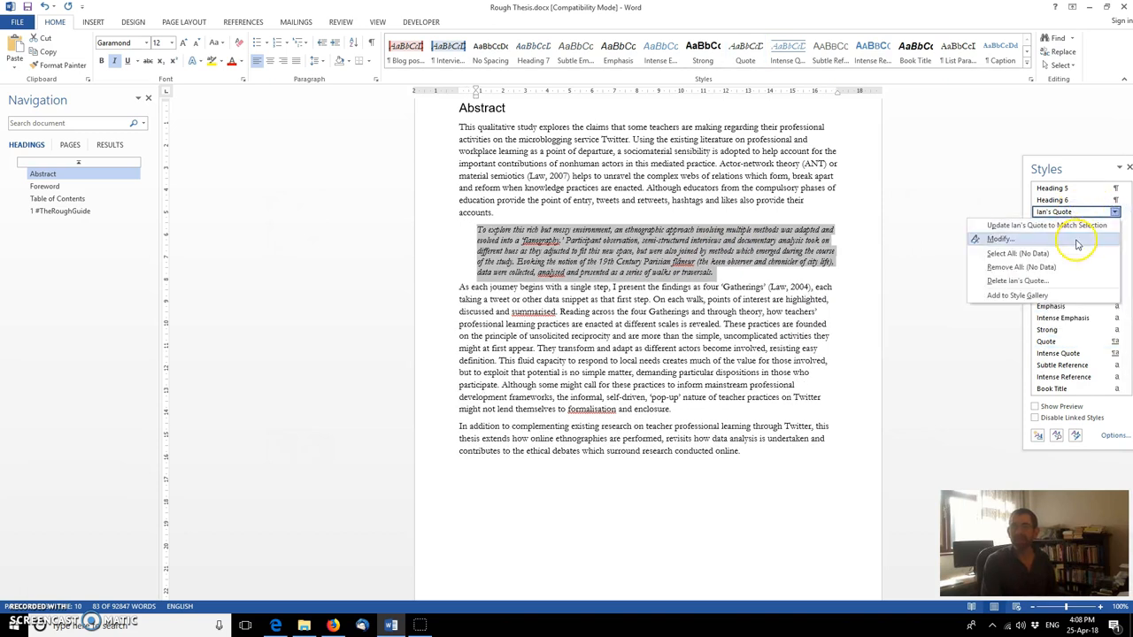
pyautogui.click(1000, 239)
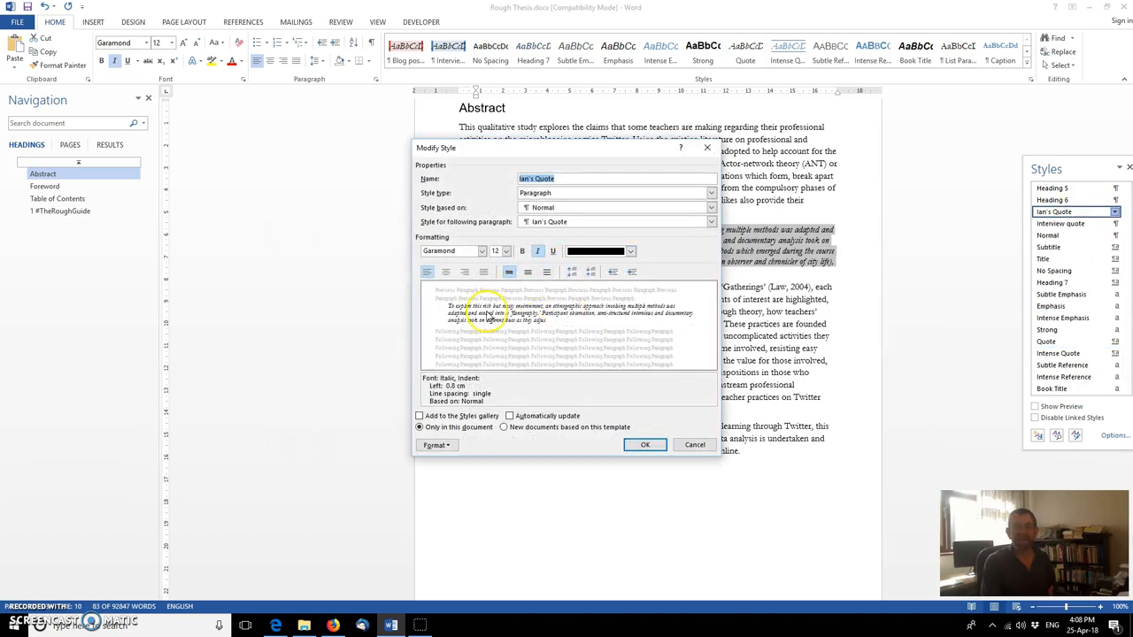
pyautogui.click(529, 272)
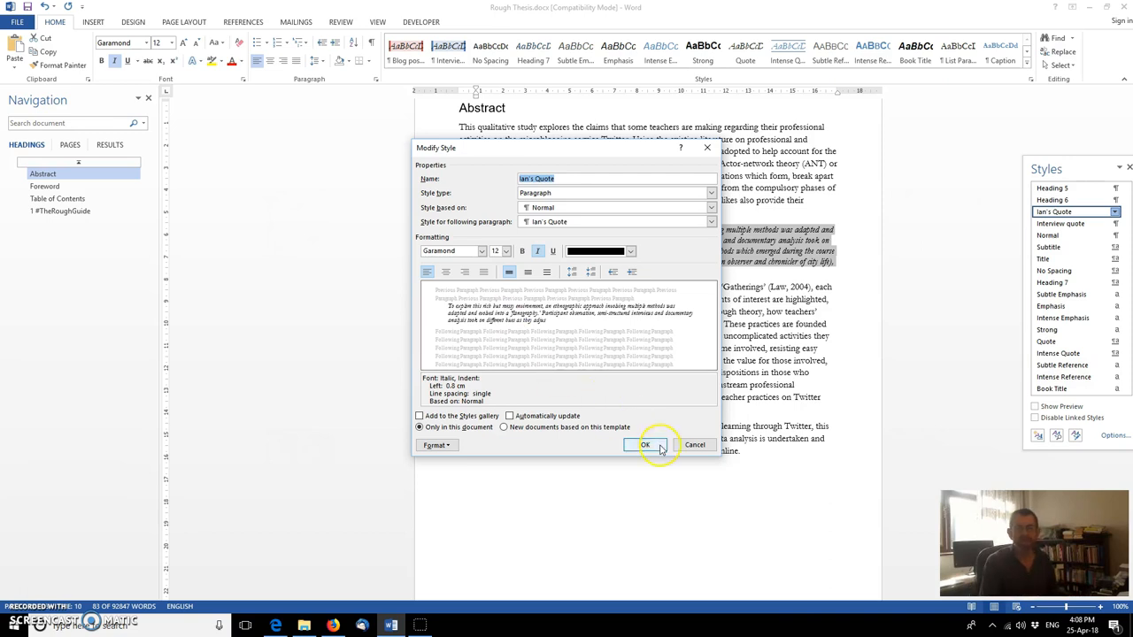
pyautogui.click(646, 444)
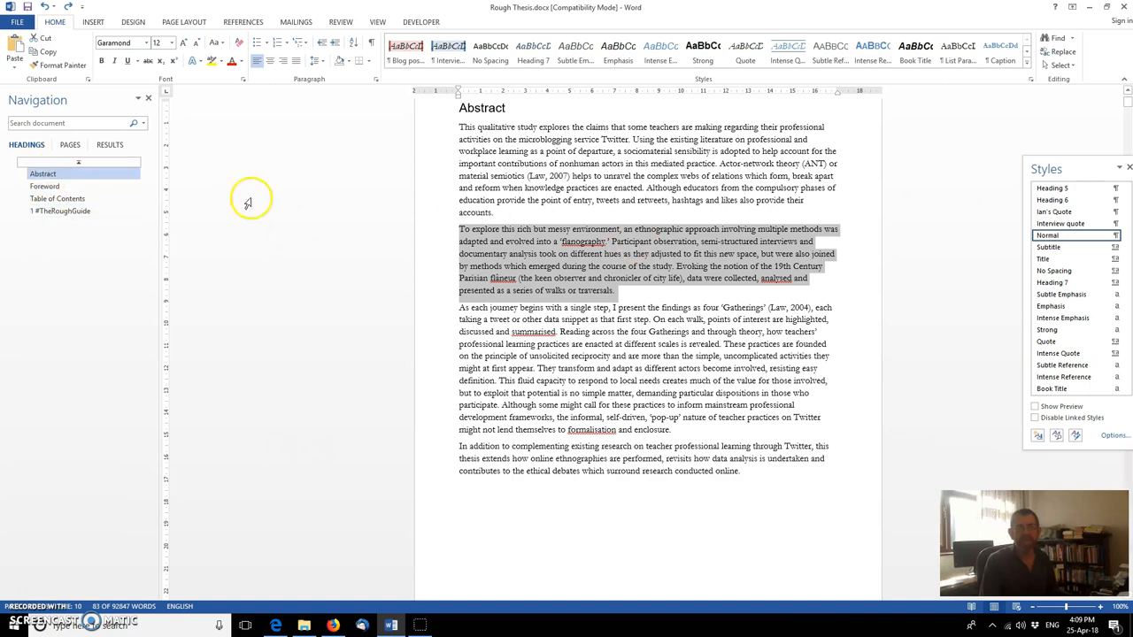
pyautogui.click(57, 199)
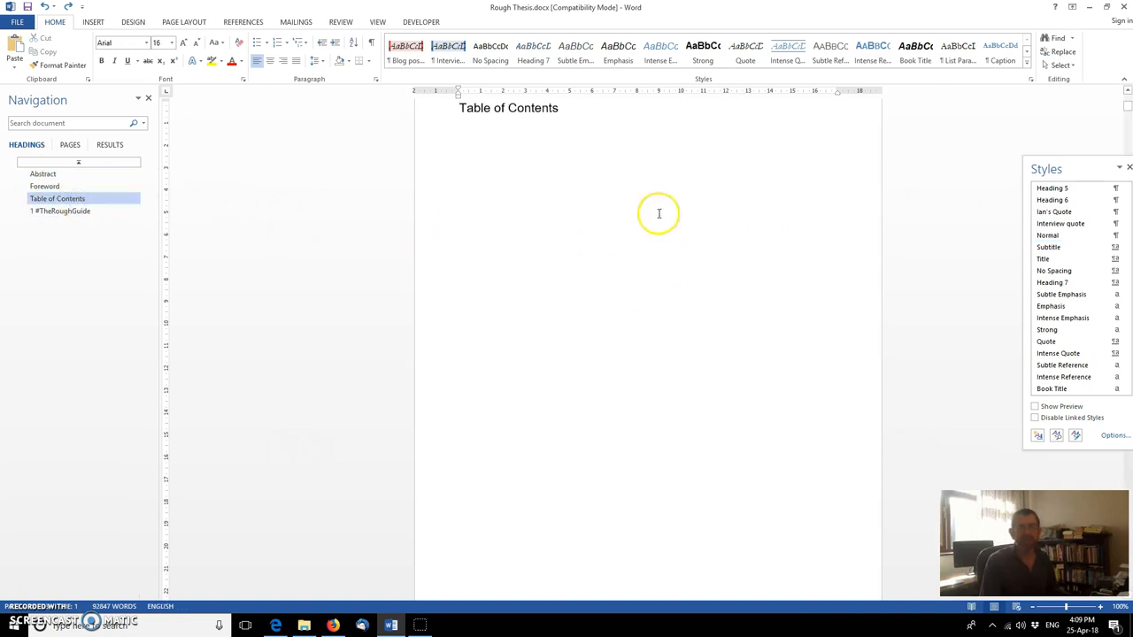
pyautogui.moveTo(522, 158)
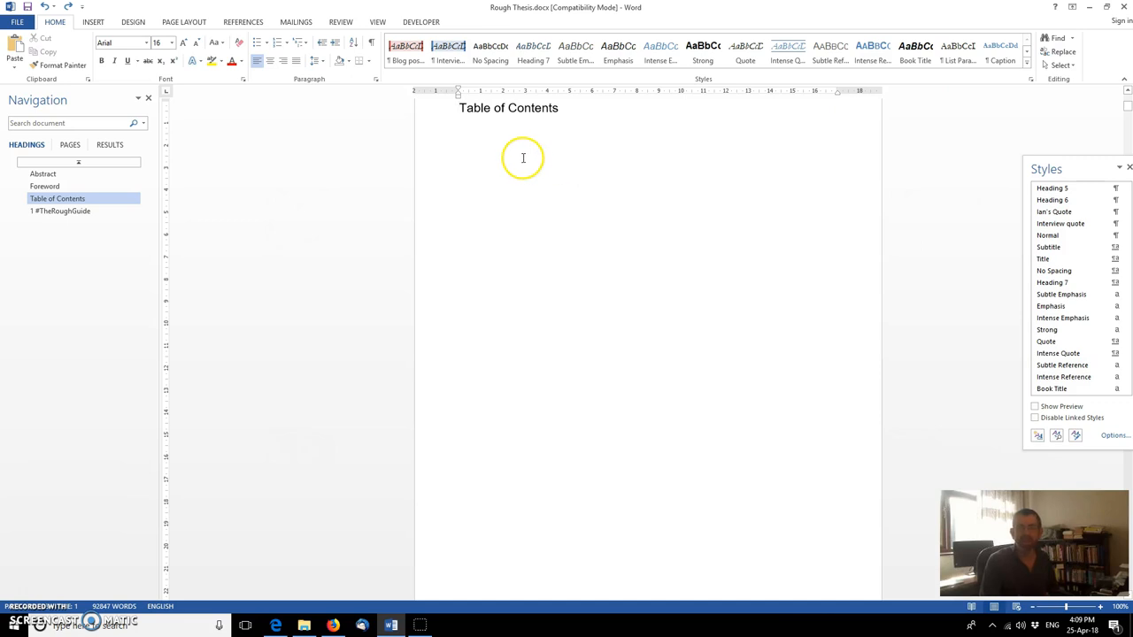